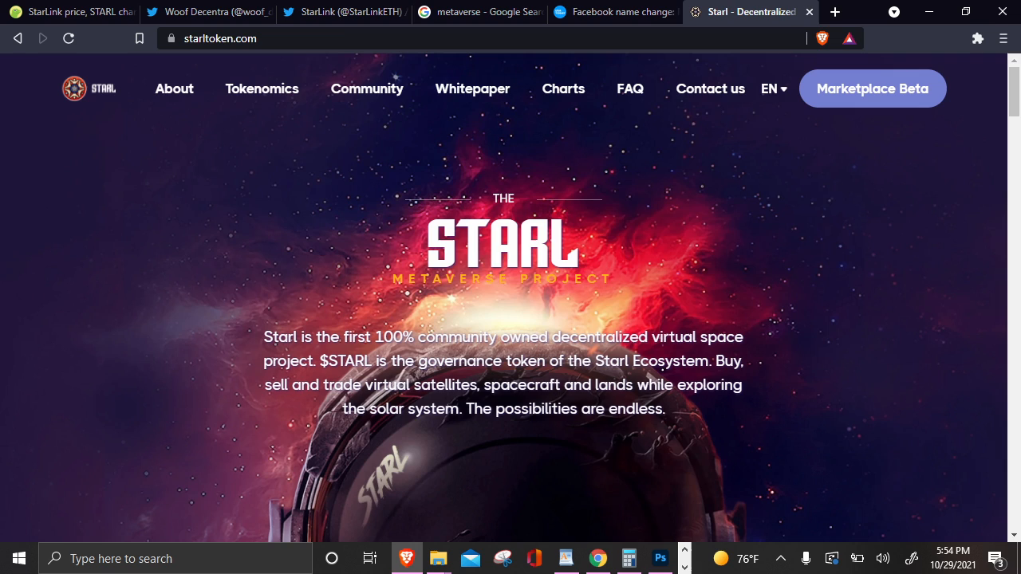
Step: Switch from the Starl home page to StarLink's price page on CoinGecko
click(70, 11)
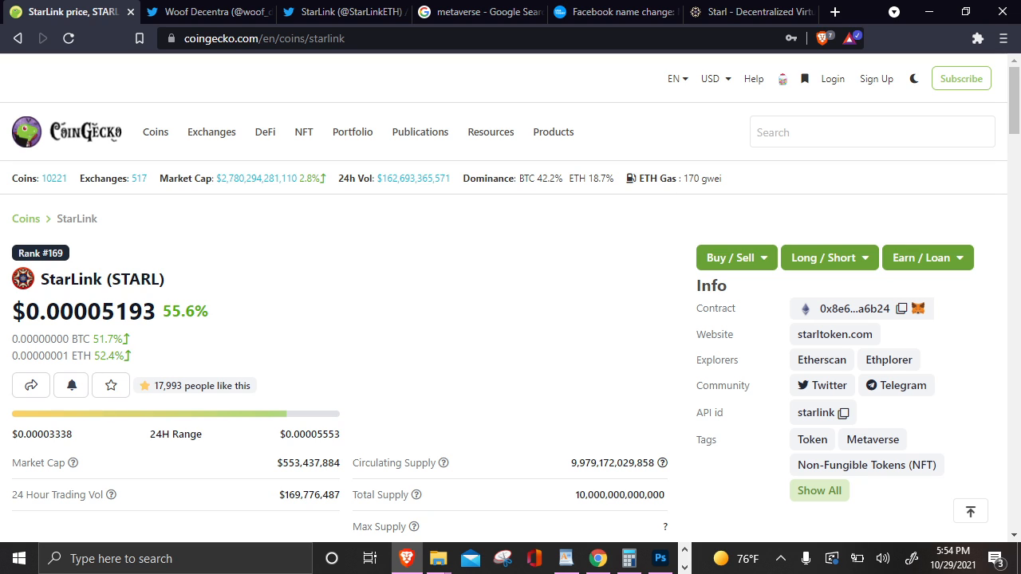
Step: Scroll to the max-range STARL price chart and inspect the late-July bump and late-October spike
scroll(down, 3)
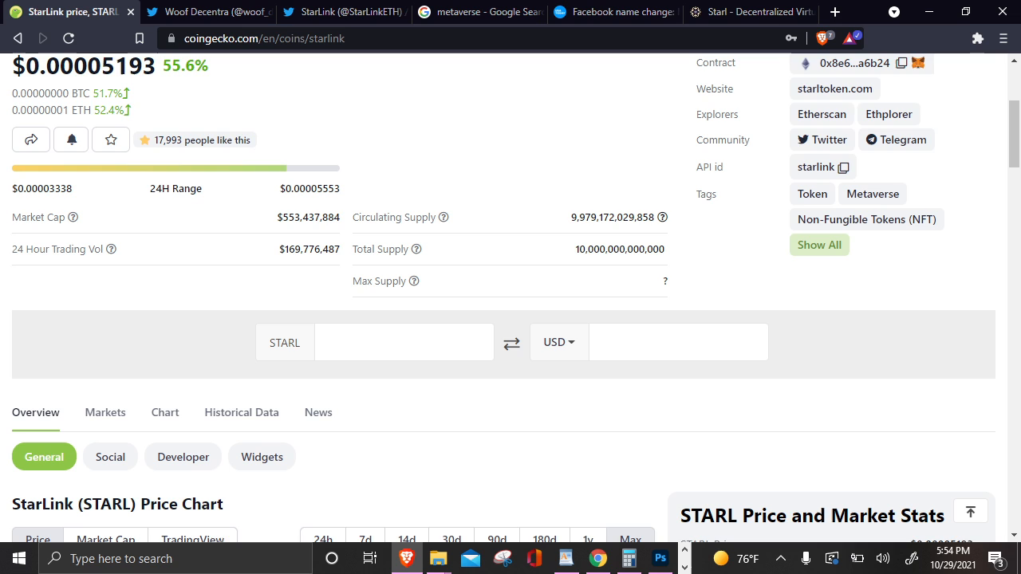
scroll(down, 3)
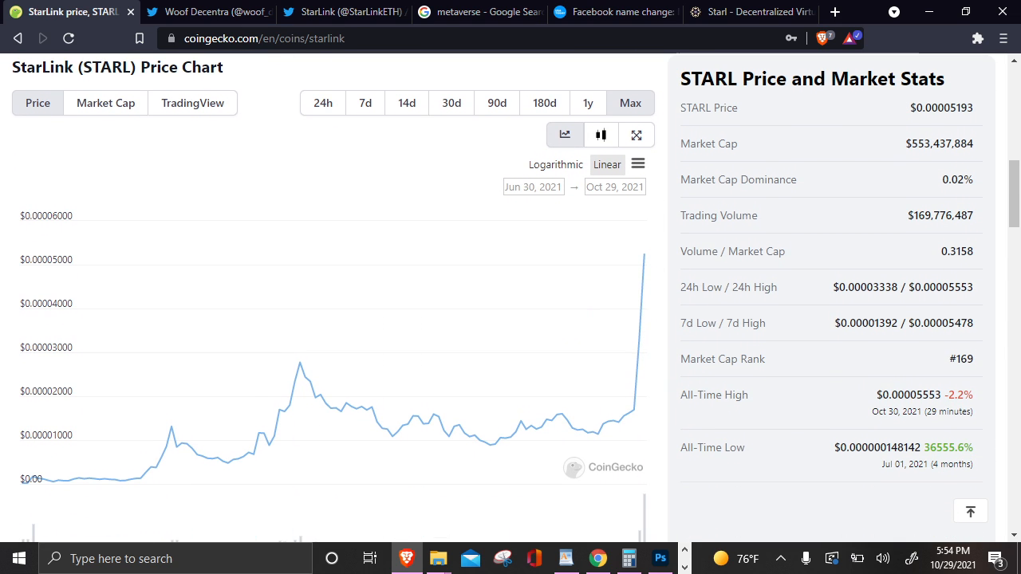
scroll(down, 3)
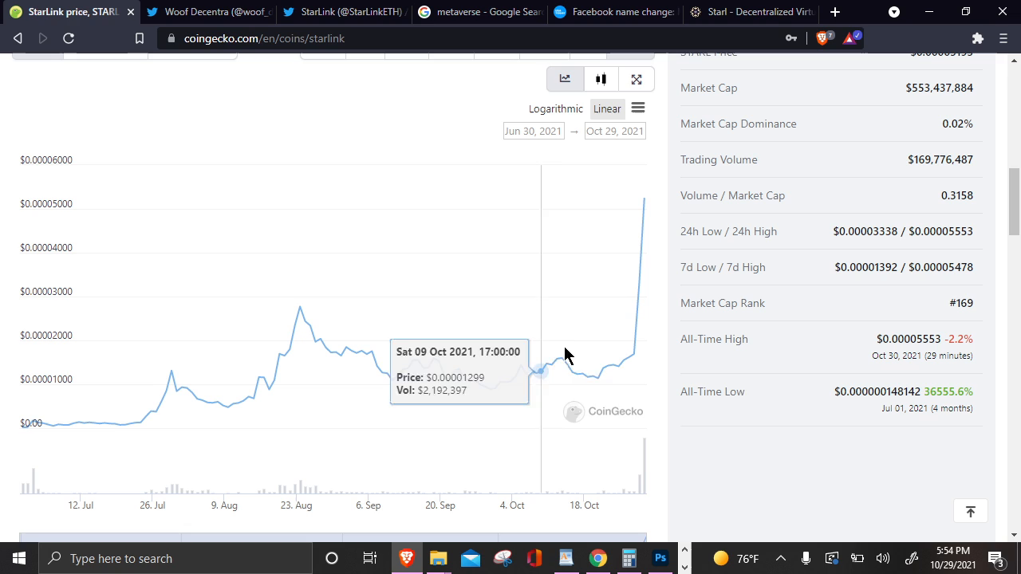
mouse_move(748, 365)
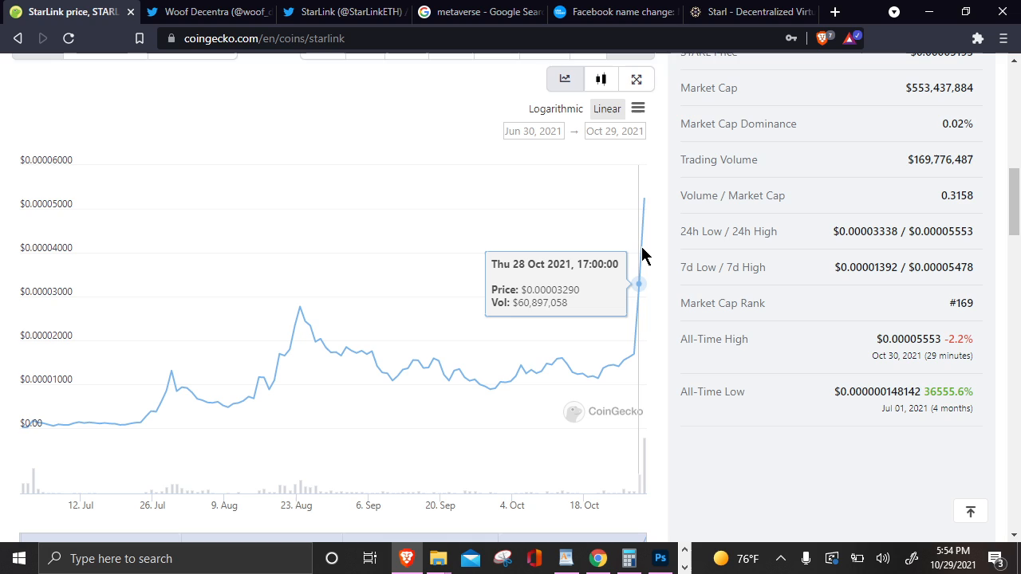
mouse_move(646, 242)
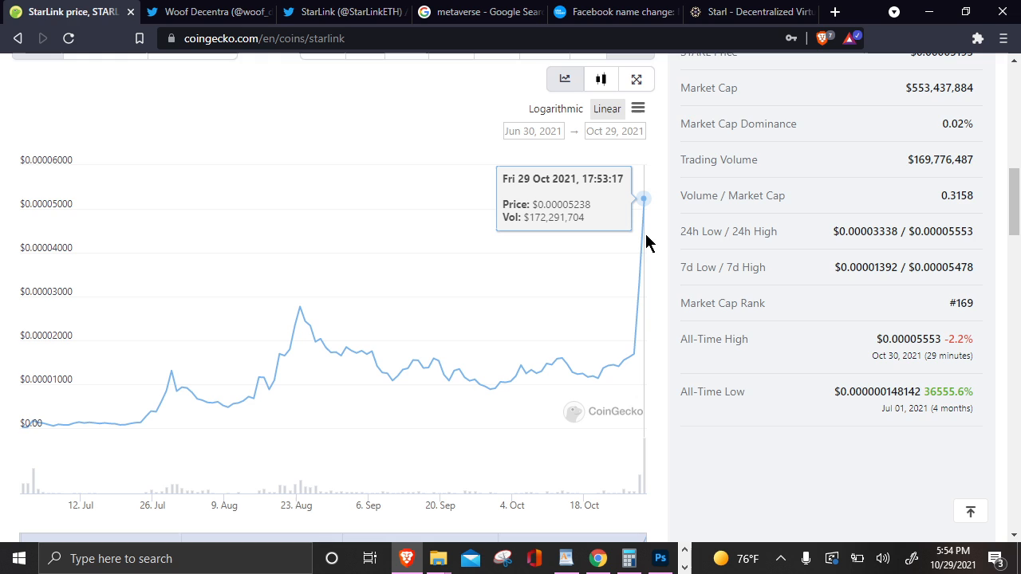
scroll(up, 3)
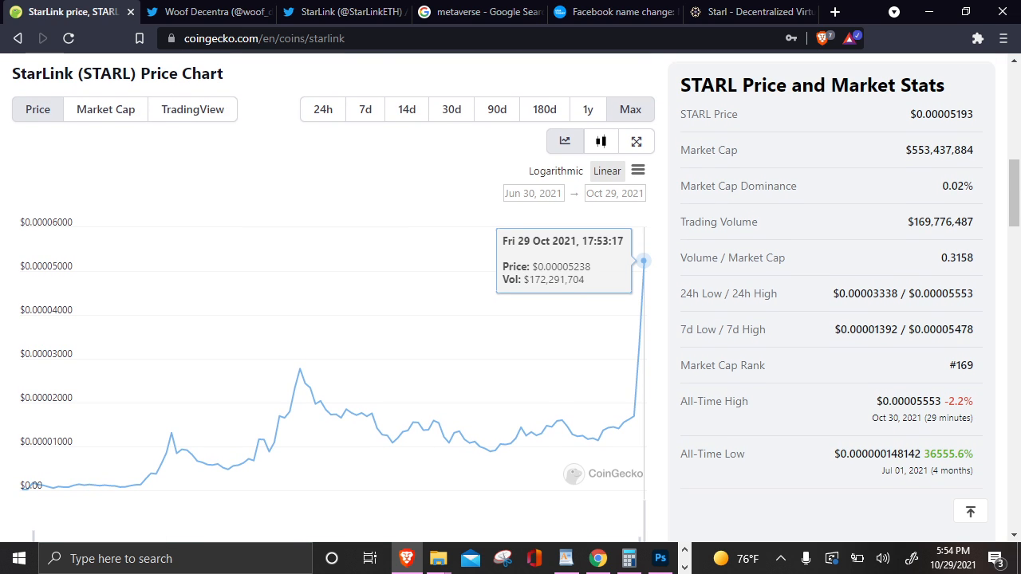
mouse_move(153, 424)
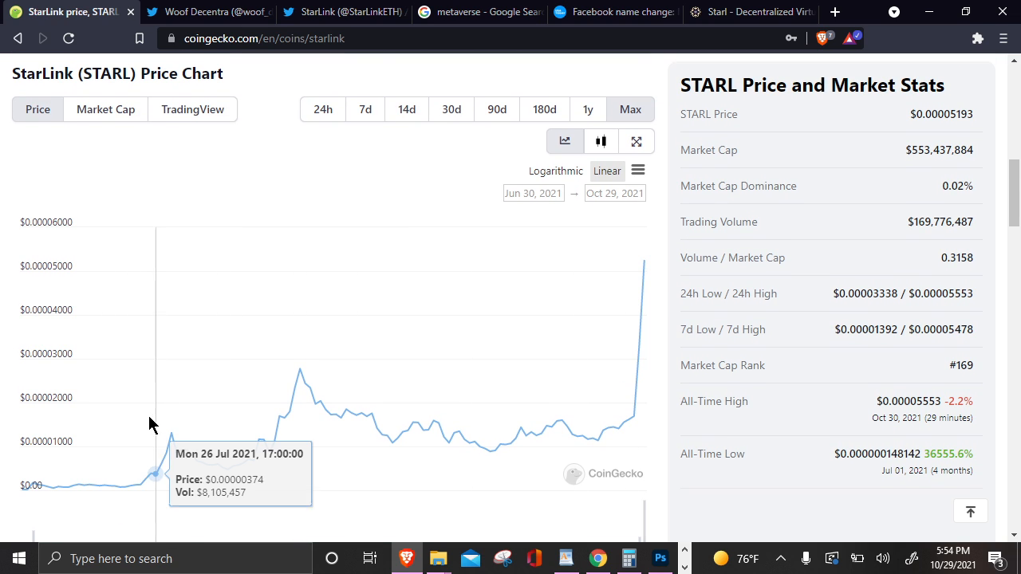
mouse_move(142, 431)
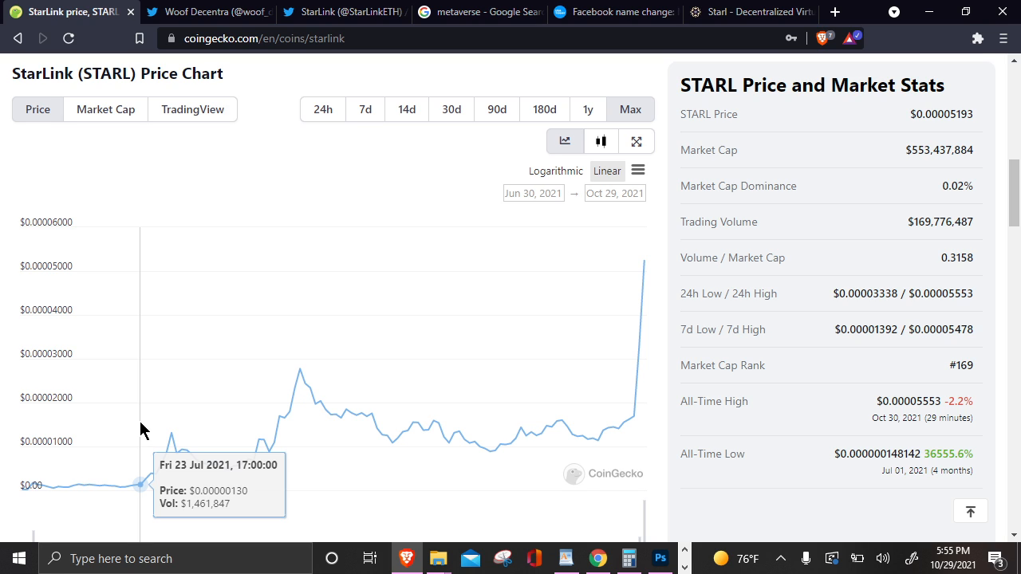
mouse_move(153, 456)
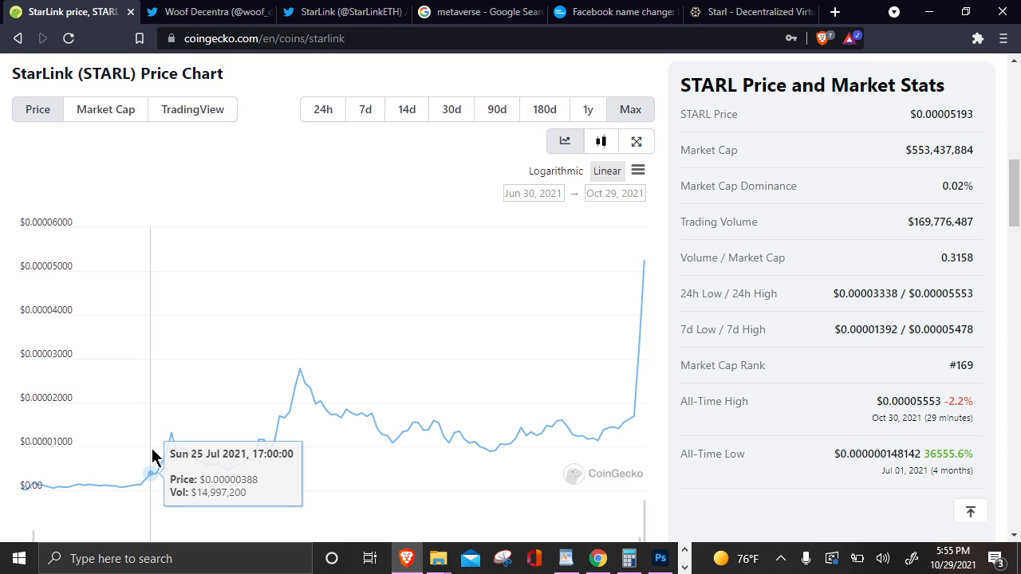
mouse_move(160, 455)
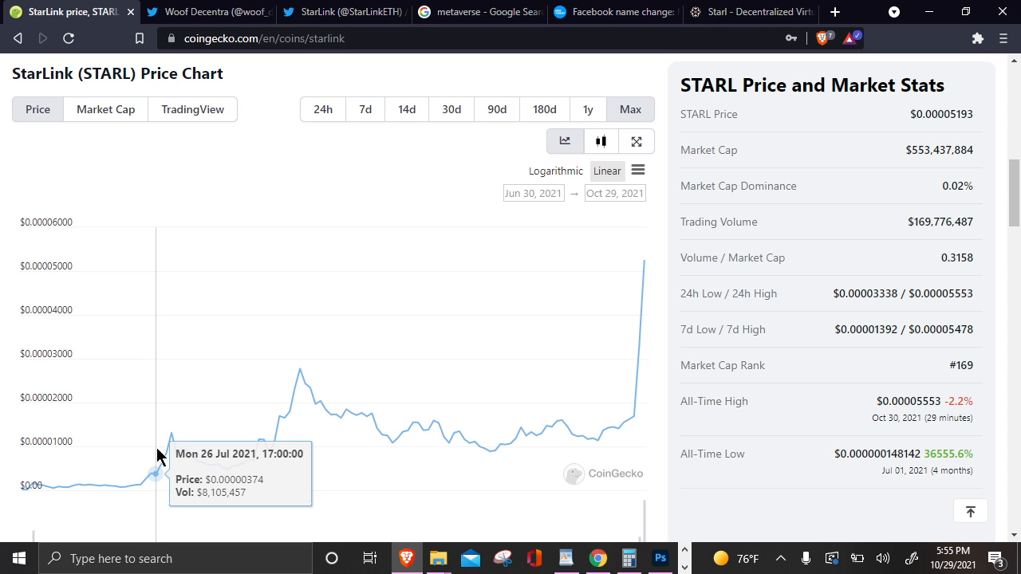
scroll(down, 3)
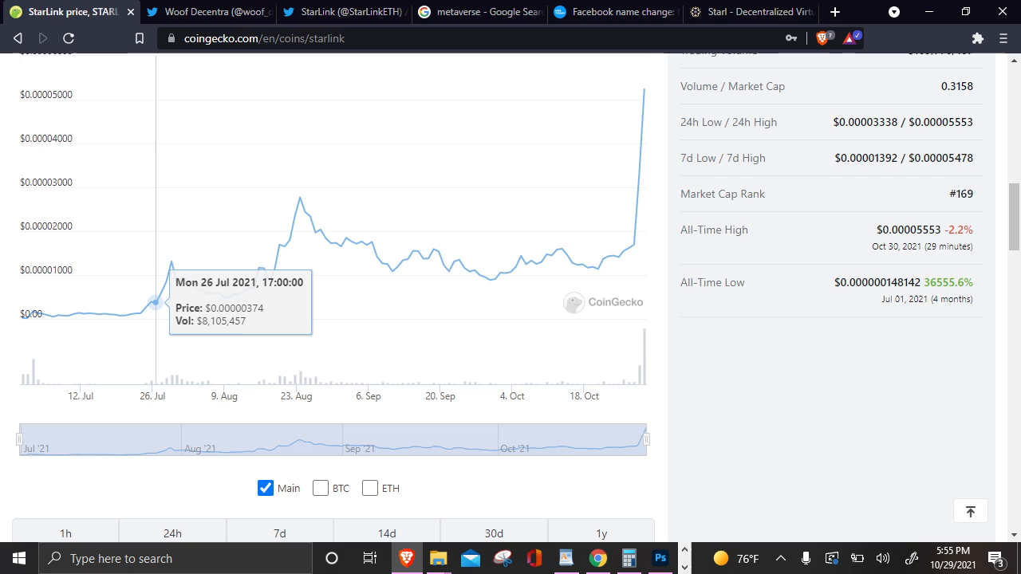
Step: Review STARL's percentage changes (263.5% over 7d, 485.3% over 30d) and return to the overview
scroll(down, 3)
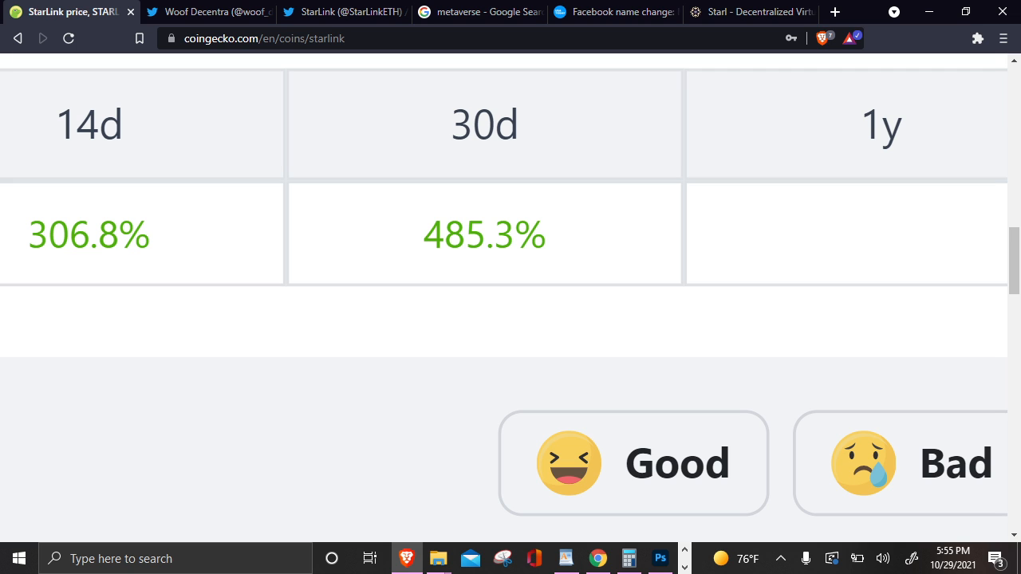
scroll(up, 3)
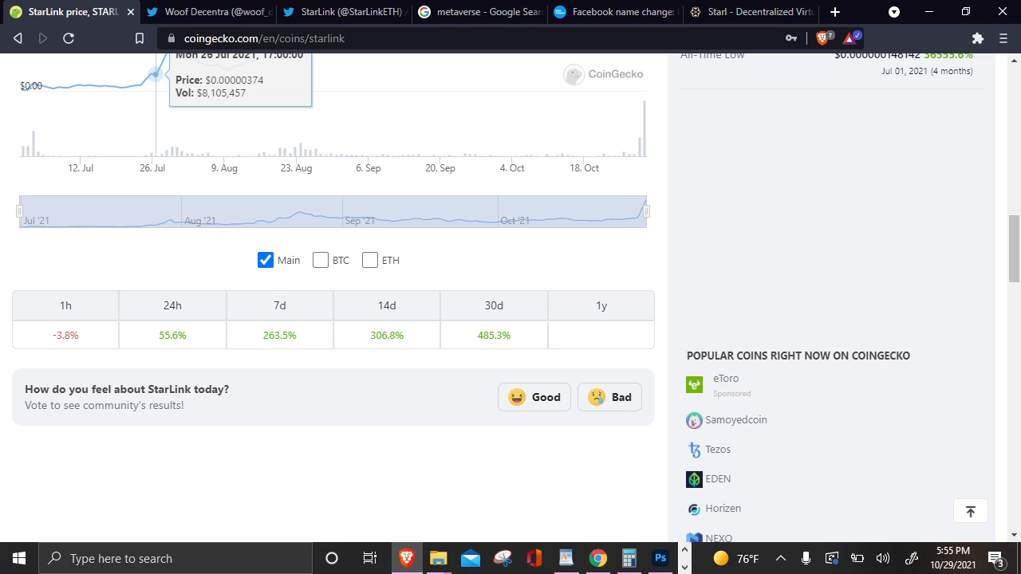
scroll(up, 3)
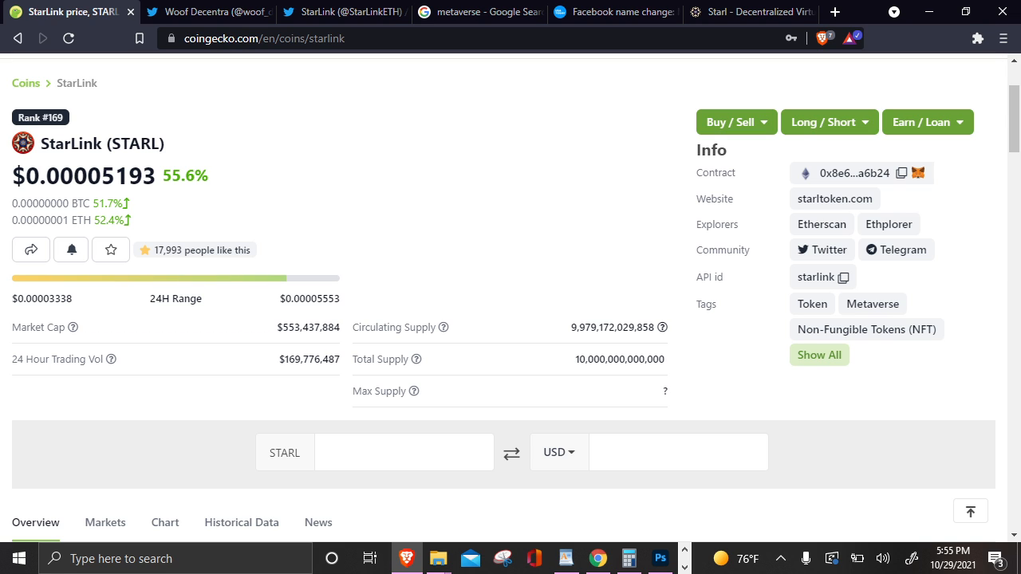
Step: Switch to the USA Today article on Facebook renaming itself Meta
click(614, 11)
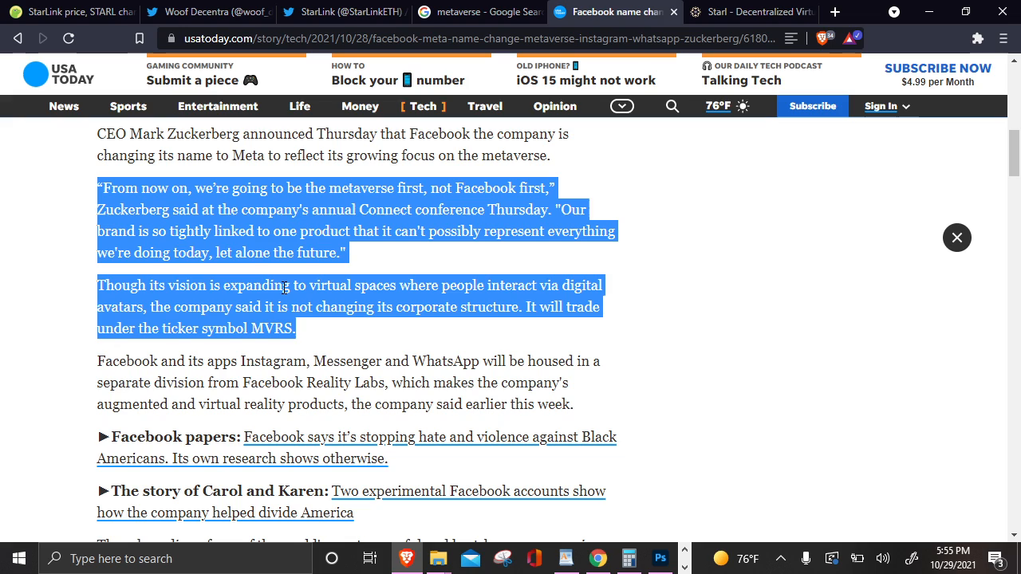
mouse_move(366, 248)
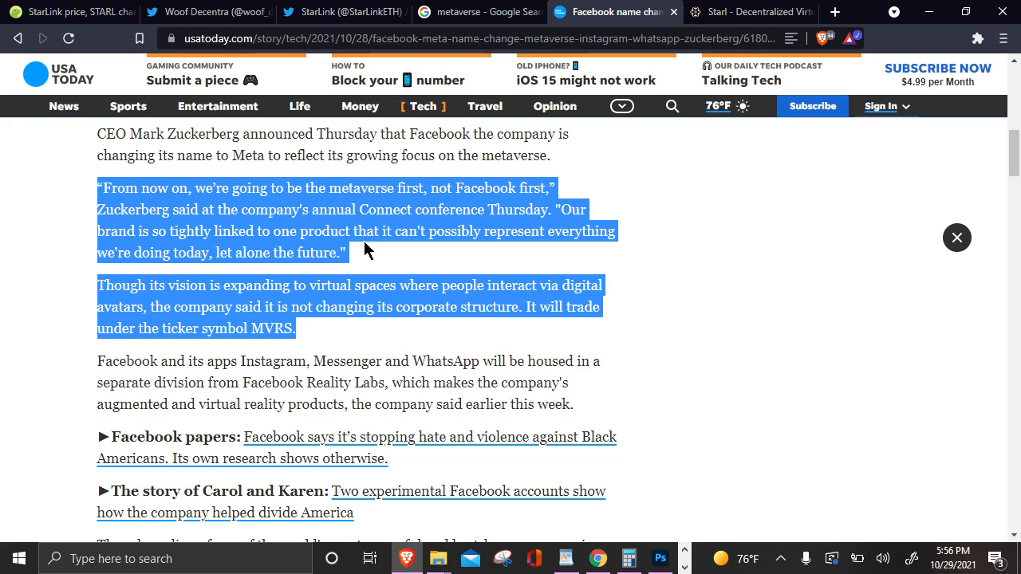
mouse_move(247, 312)
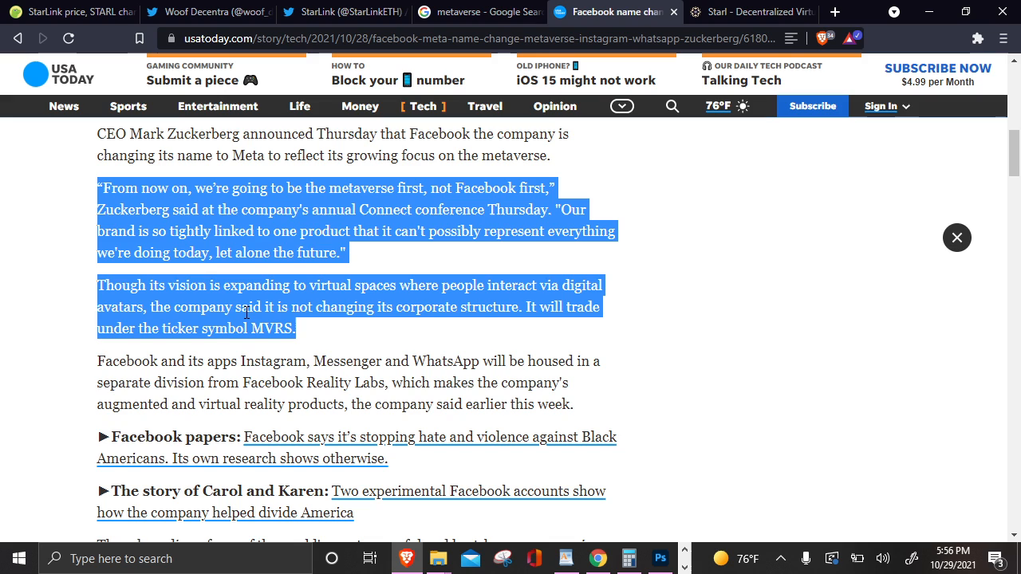
Step: Show the 7-day STARL price chart, peaking near $0.00005478 on Oct 29
click(67, 13)
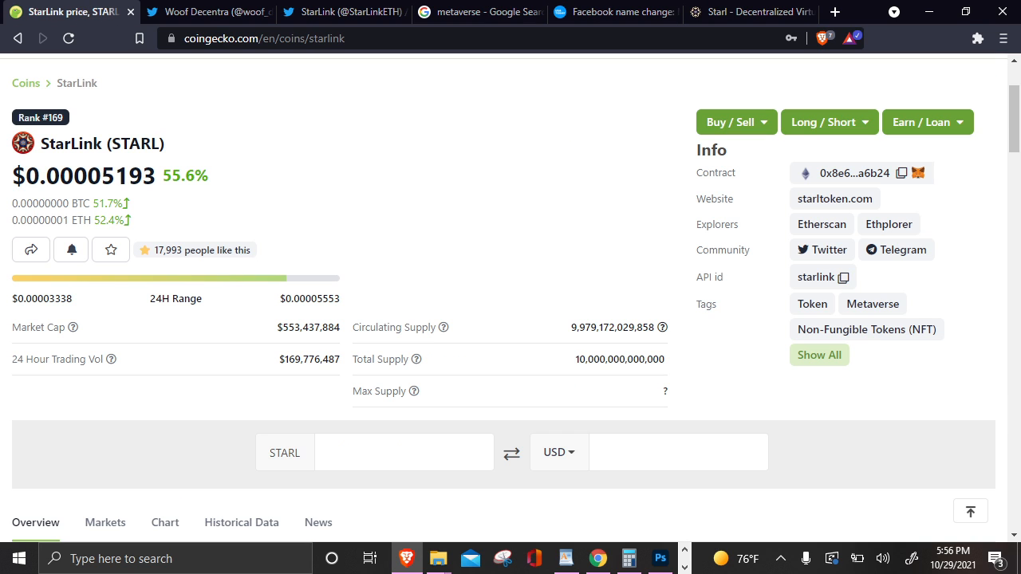
scroll(down, 3)
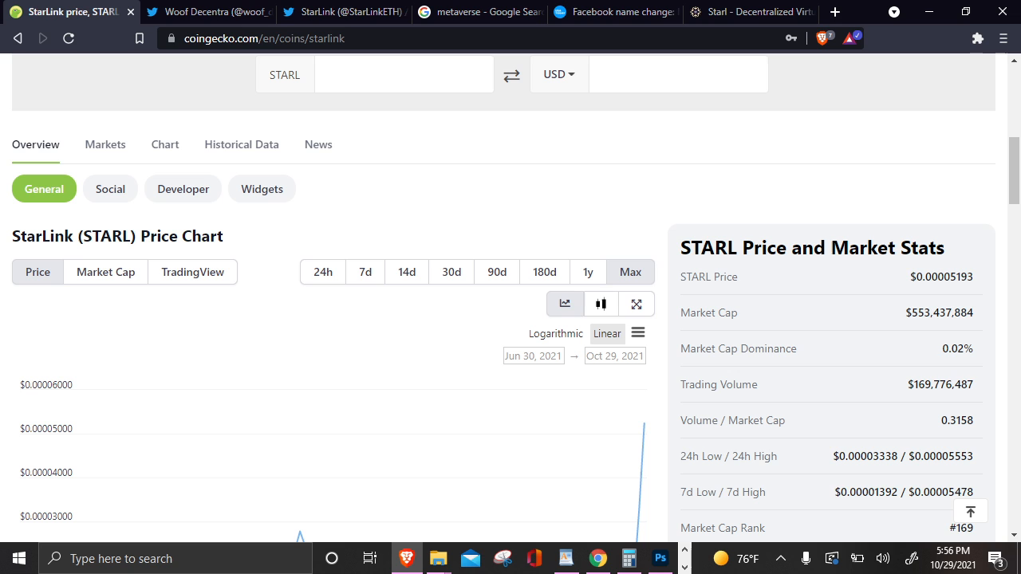
click(364, 271)
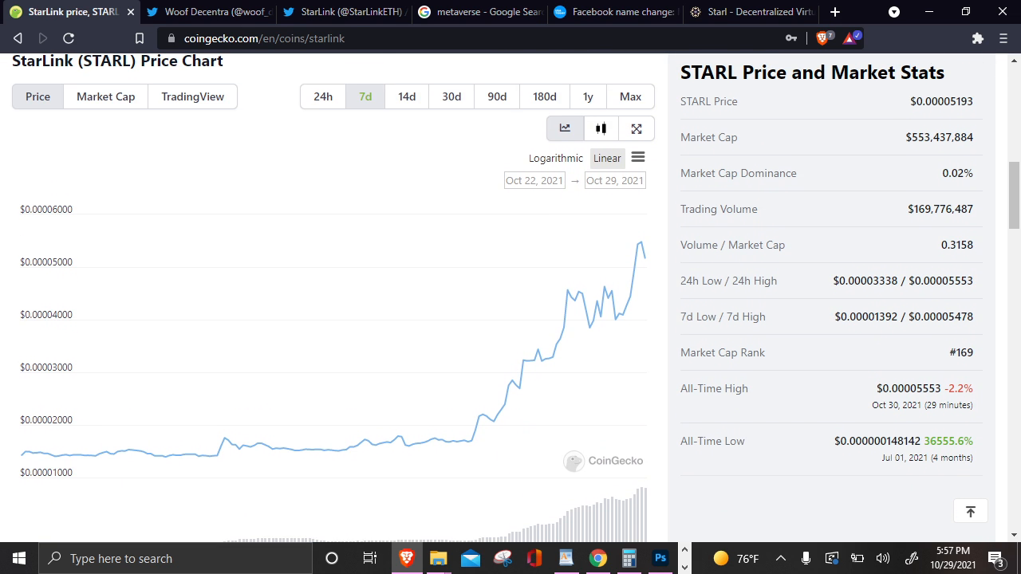
mouse_move(495, 402)
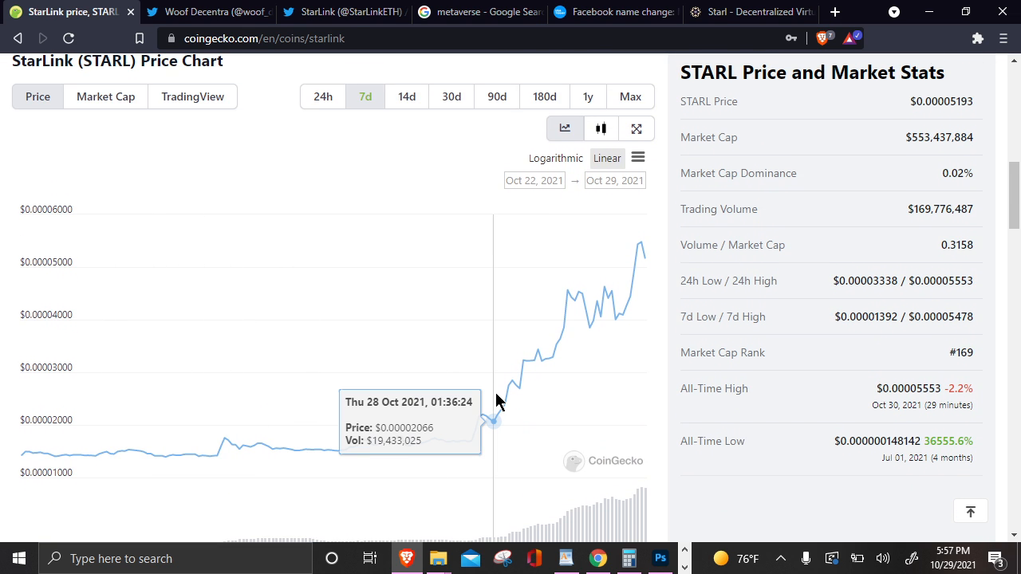
mouse_move(642, 327)
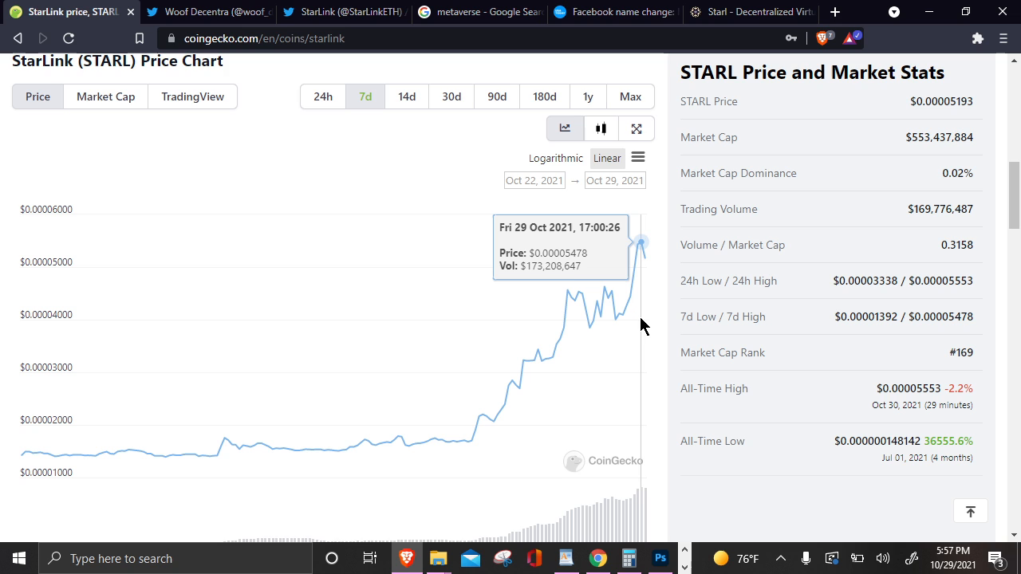
scroll(up, 3)
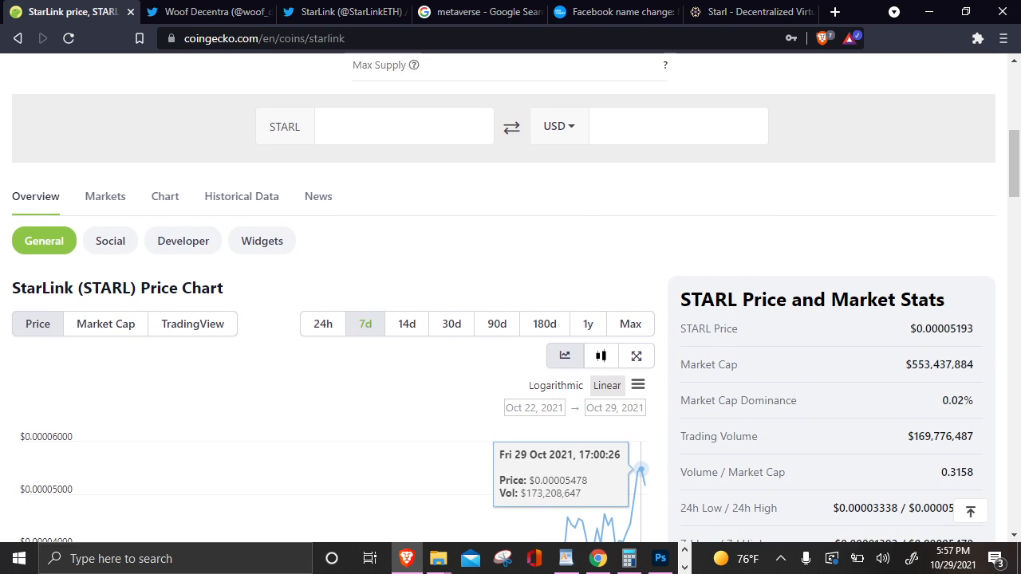
scroll(up, 3)
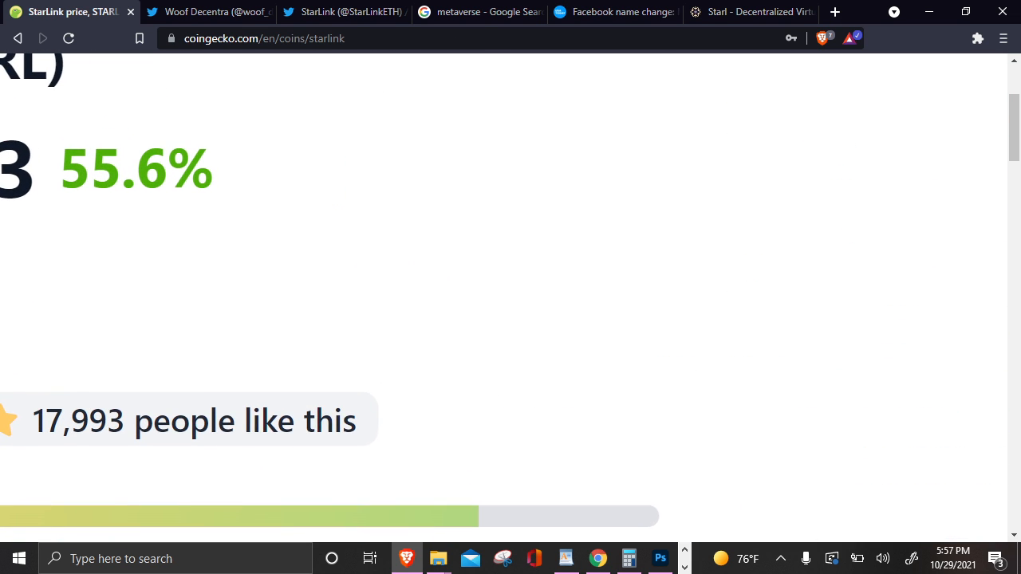
scroll(up, 3)
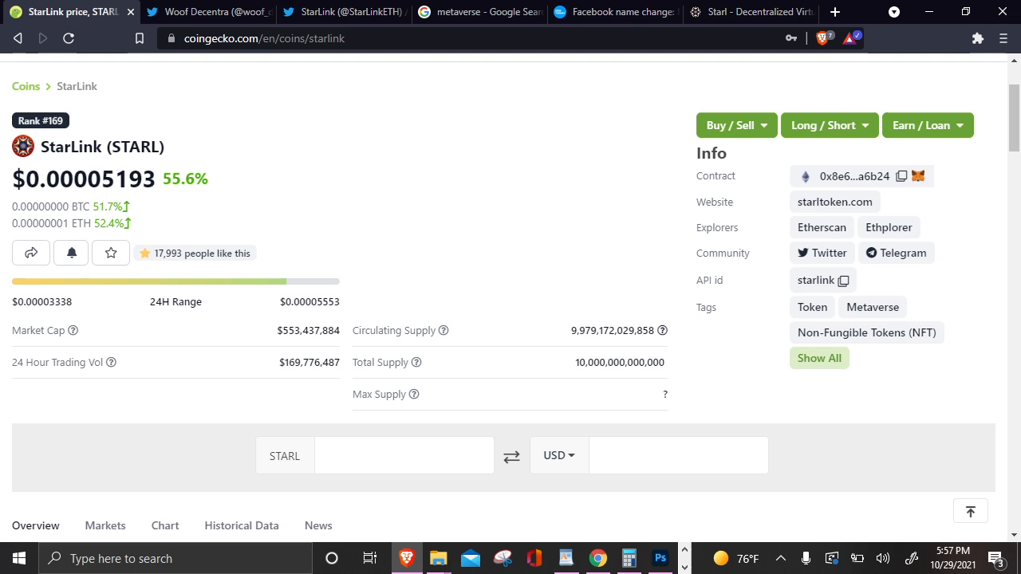
scroll(down, 3)
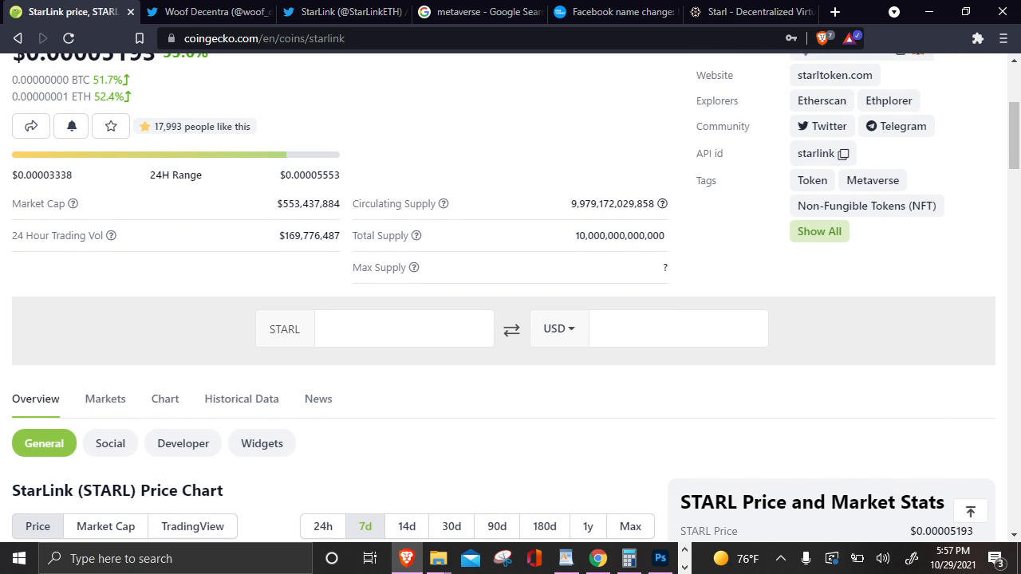
scroll(down, 3)
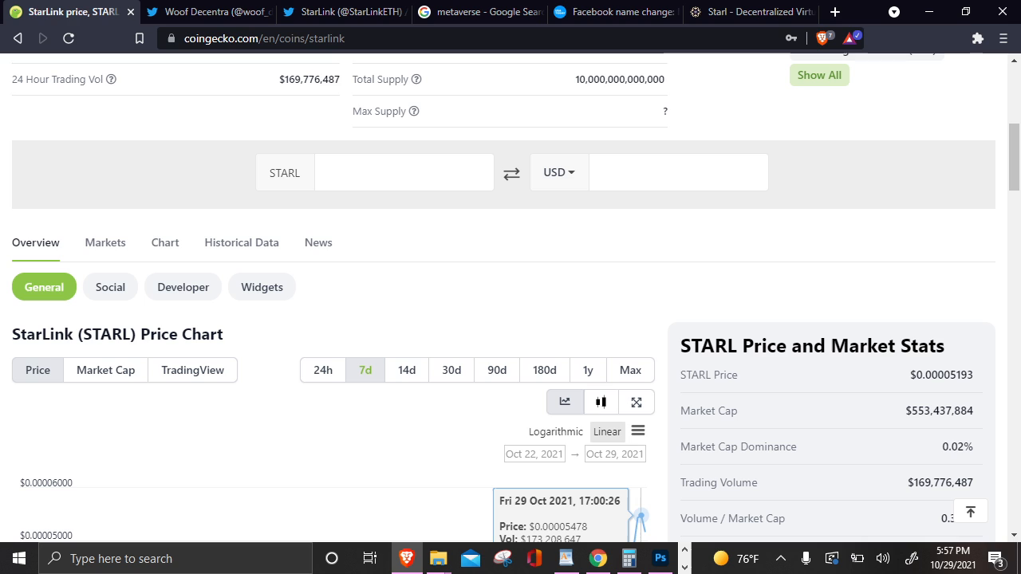
scroll(down, 3)
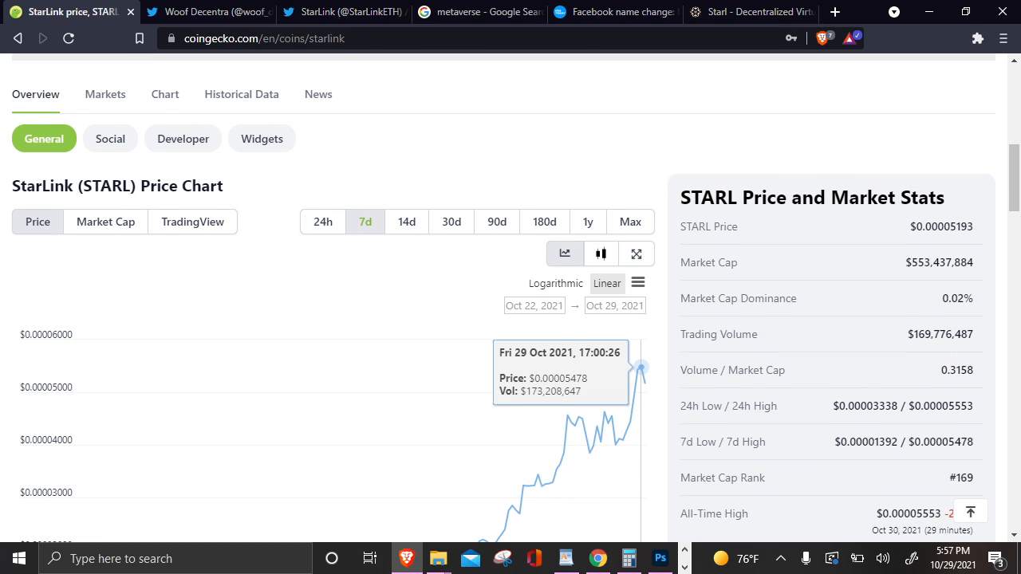
Step: Switch to the StarLink Twitter profile
click(343, 13)
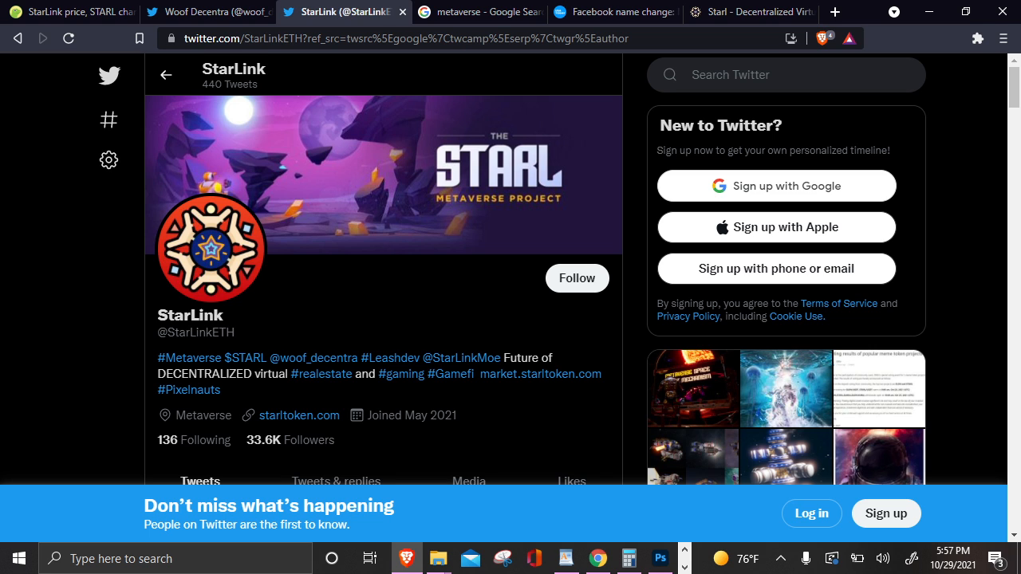
Step: View Woof Decentra's Twitter profile listing them as STARL founder and developer
click(207, 12)
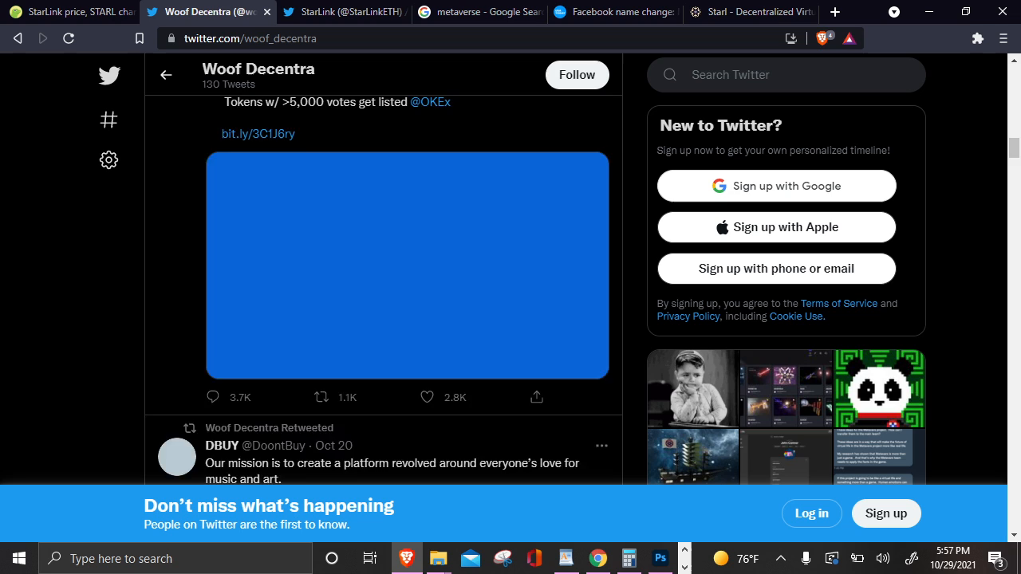
scroll(up, 3)
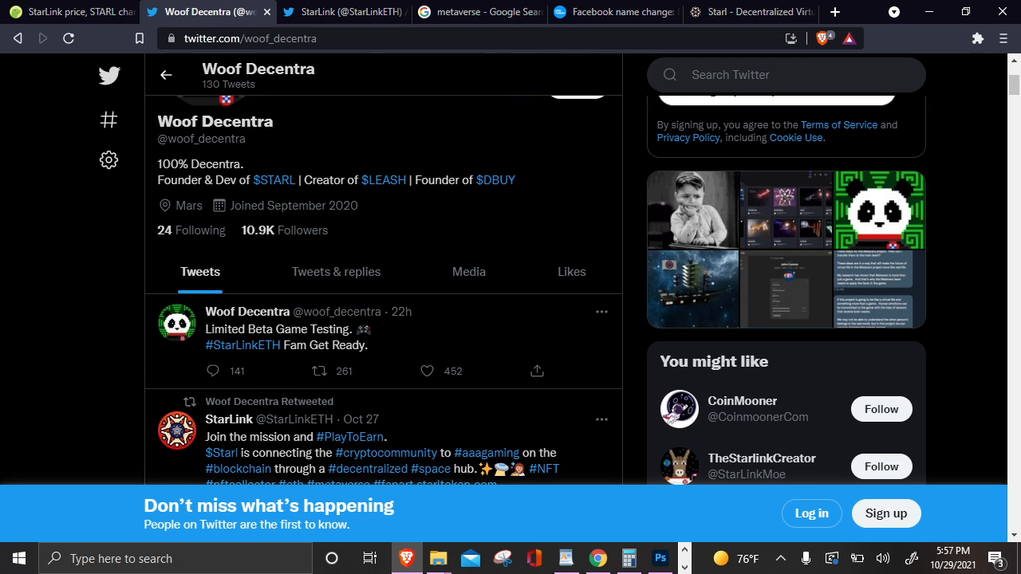
scroll(down, 3)
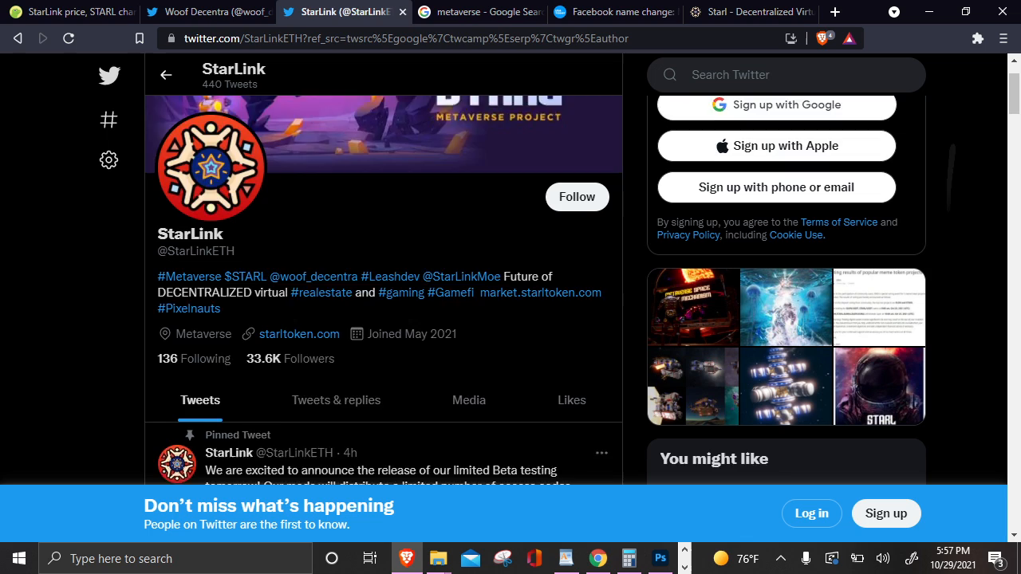
Step: Read StarLink's pinned beta-testing tweet and follow its rebrand.ly/Starlbeta link to the GitBook docs
scroll(down, 3)
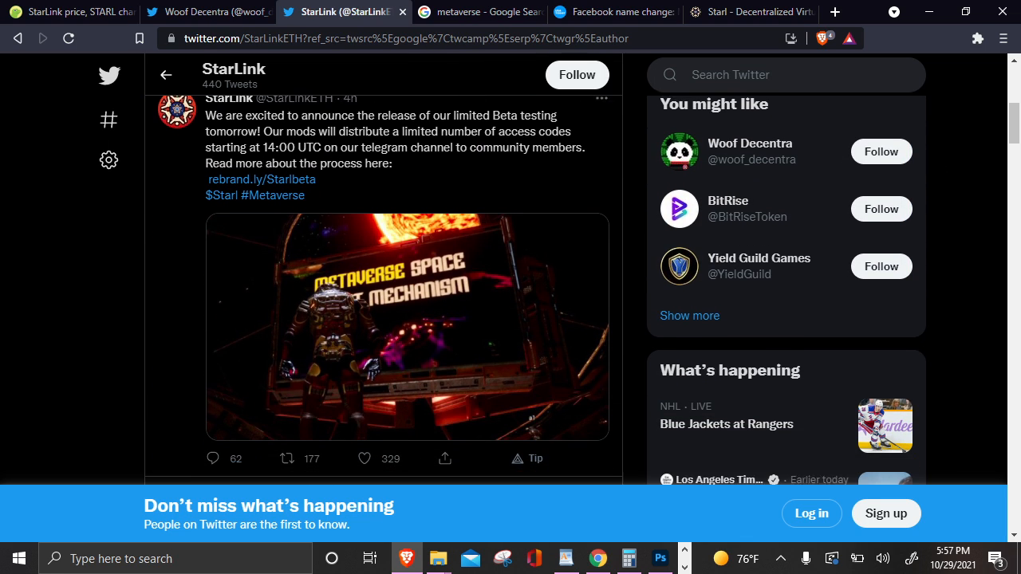
scroll(up, 3)
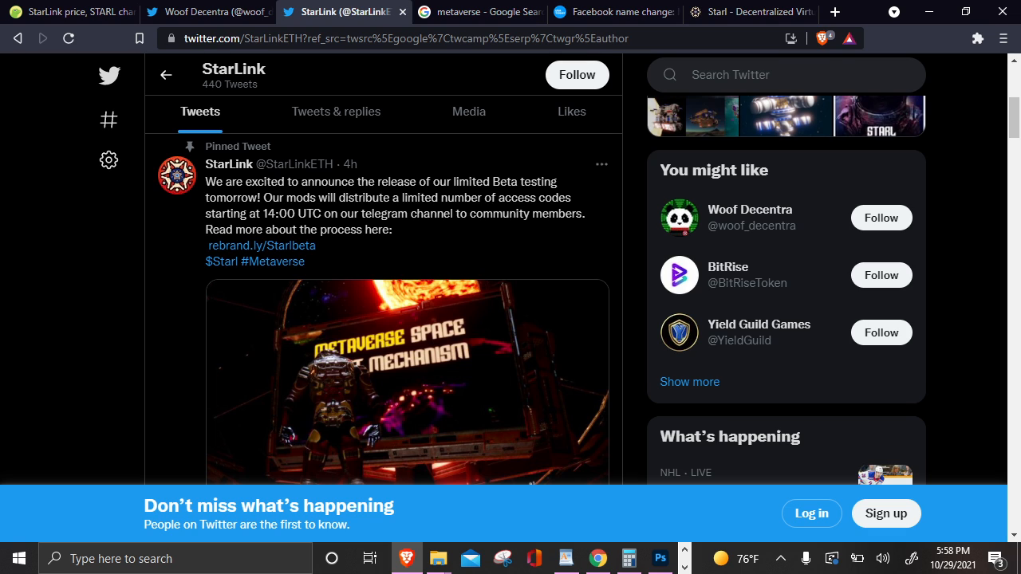
scroll(down, 3)
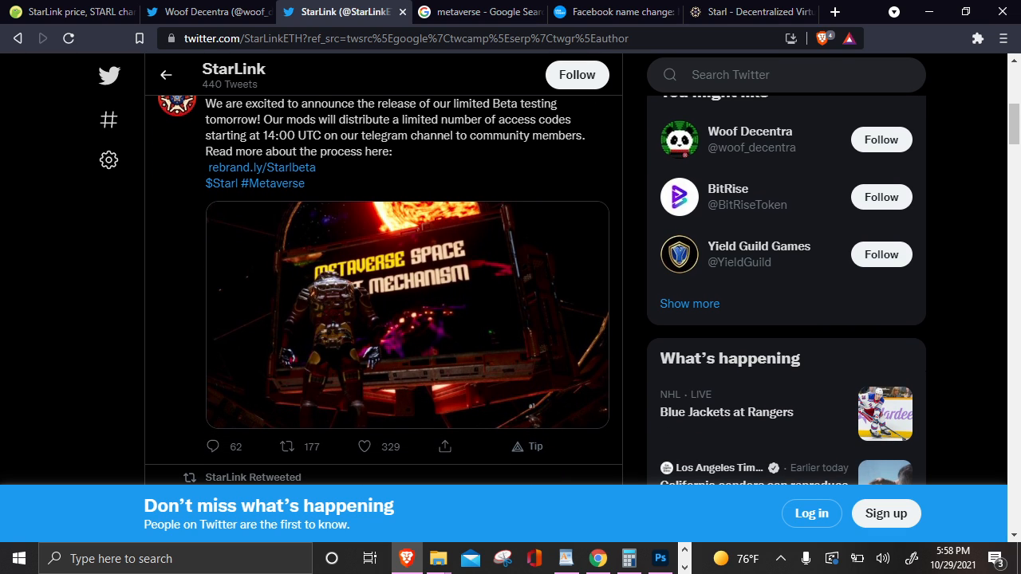
click(262, 168)
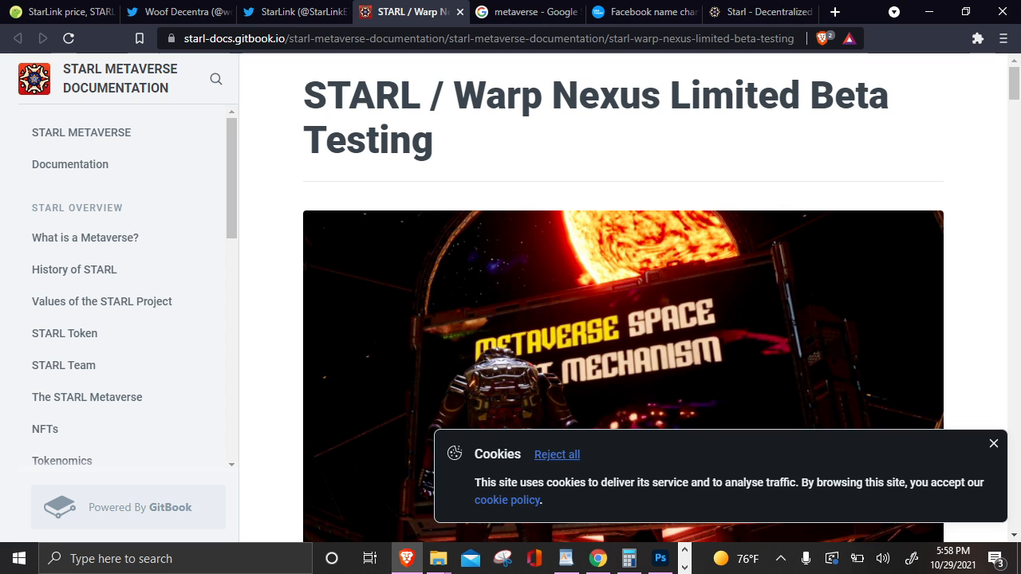
Step: Open the STARL whitepaper from the Starl site, glance at the Meta article, and return to the beta docs
click(758, 11)
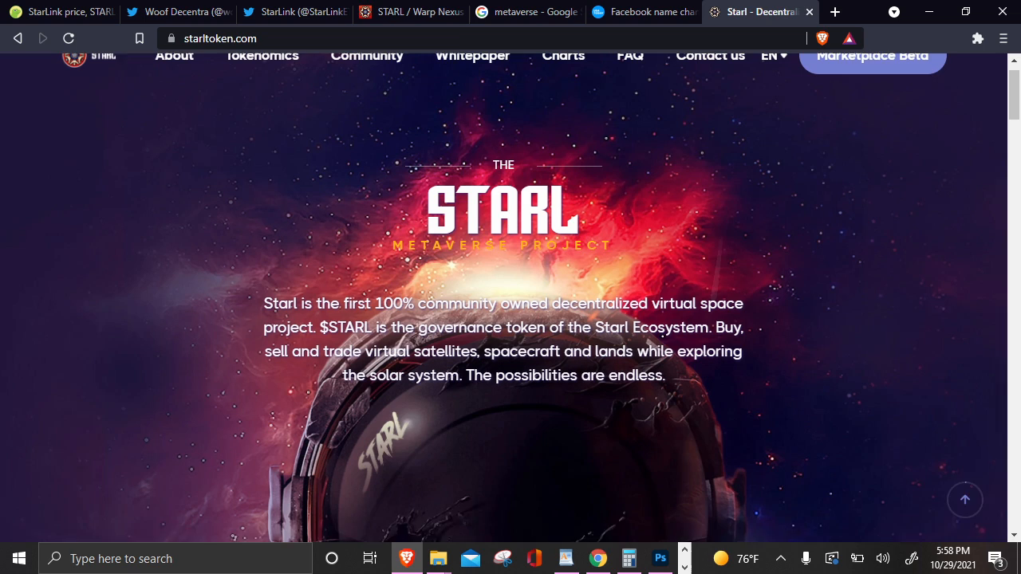
click(472, 54)
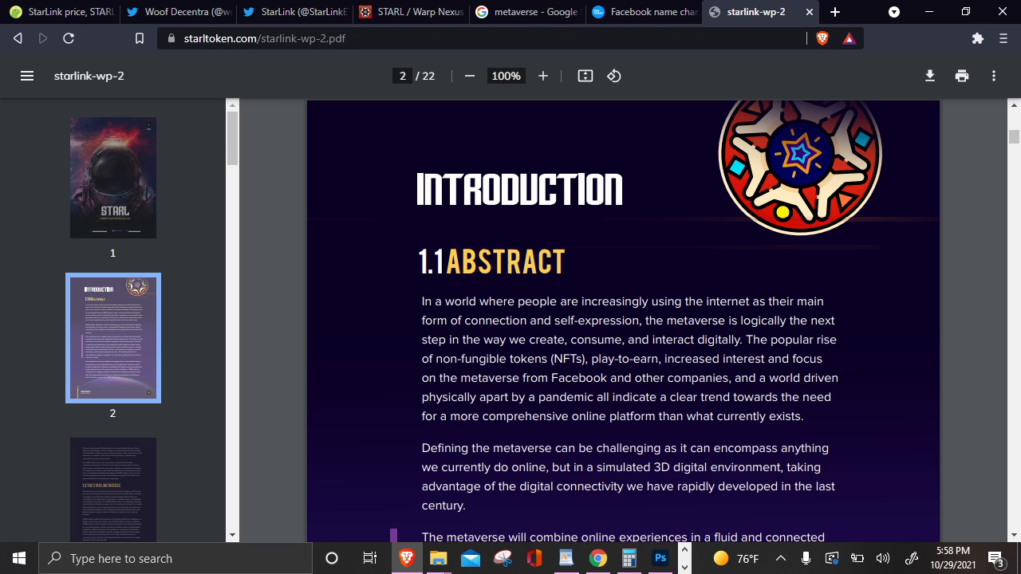
click(644, 11)
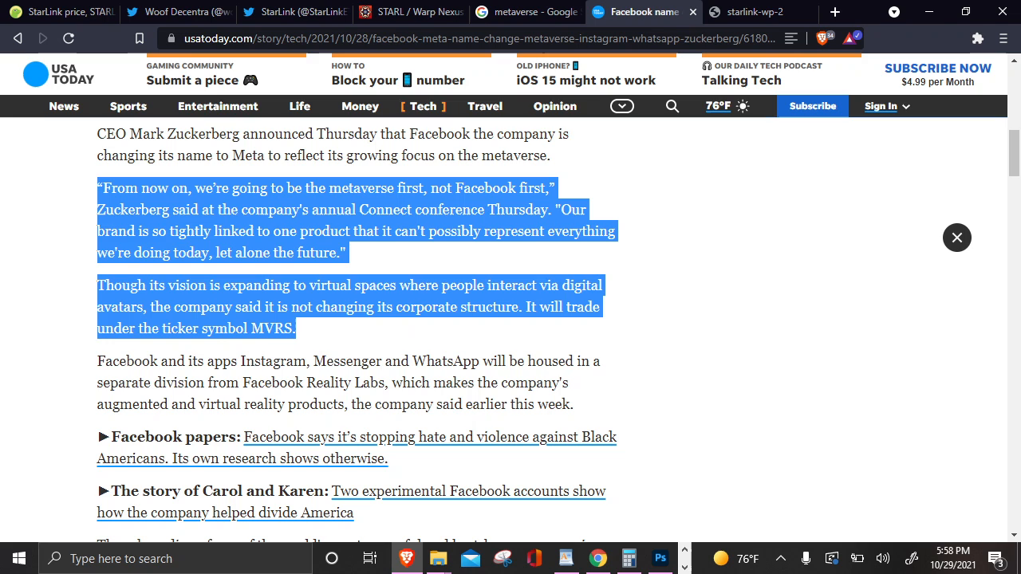
click(409, 11)
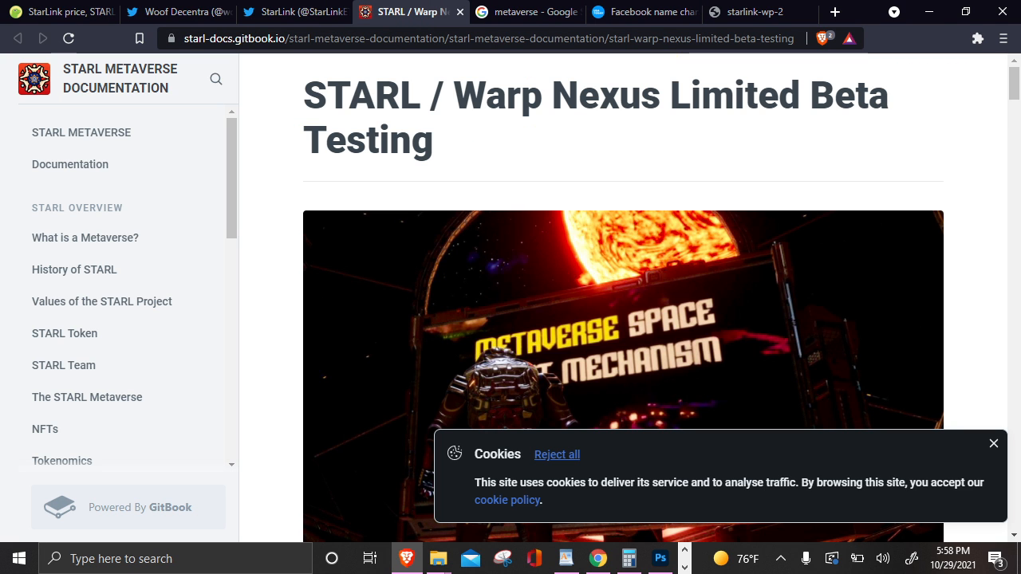
scroll(down, 3)
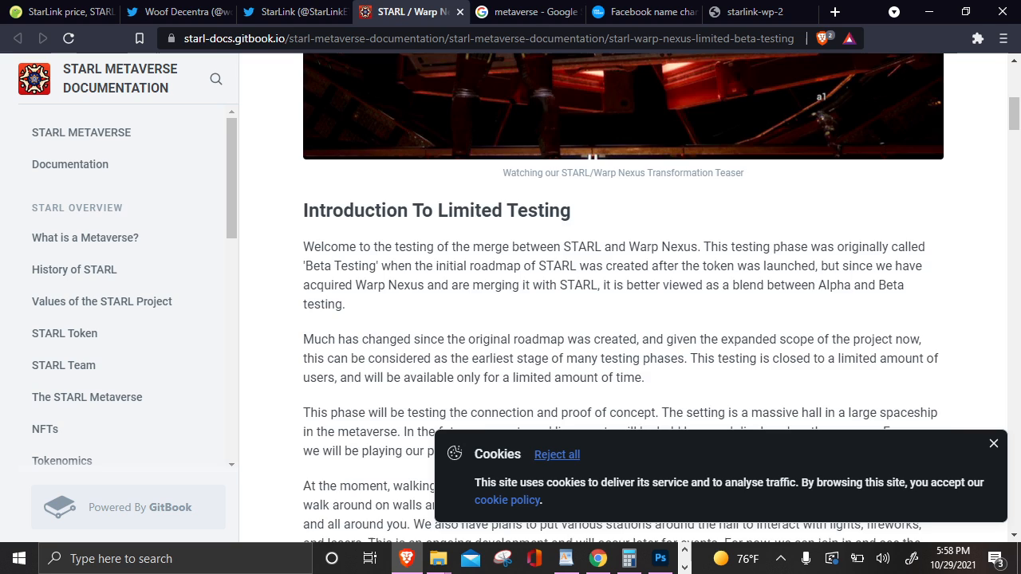
Step: Scroll through the Introduction To Limited Testing paragraphs down to the Steps to Connect section
scroll(down, 3)
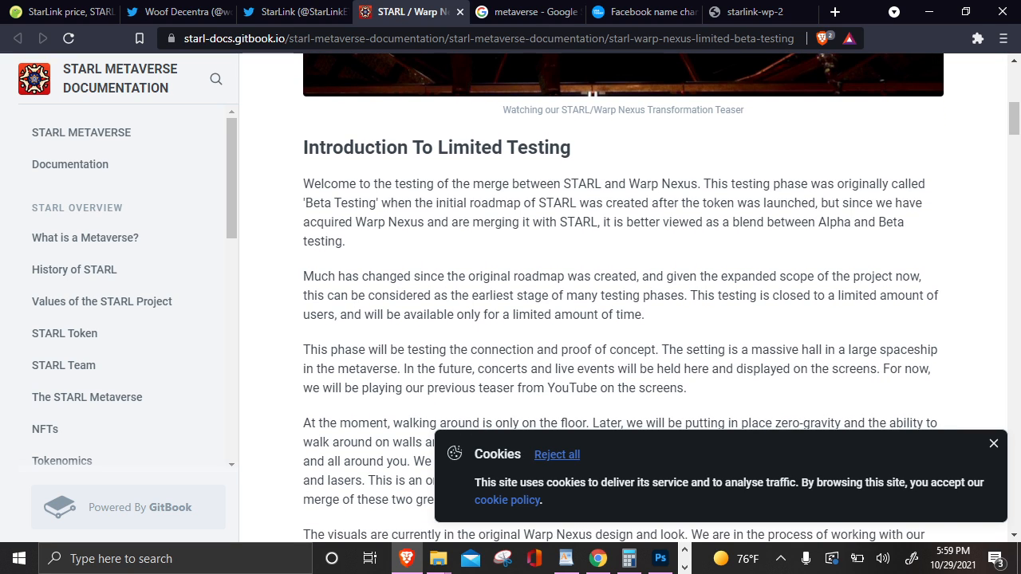
scroll(down, 3)
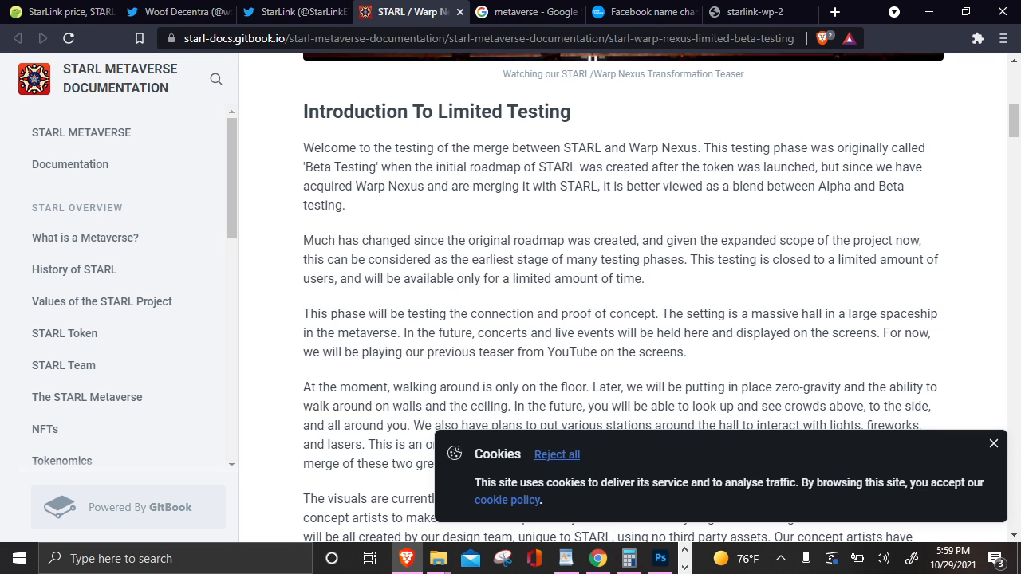
scroll(down, 3)
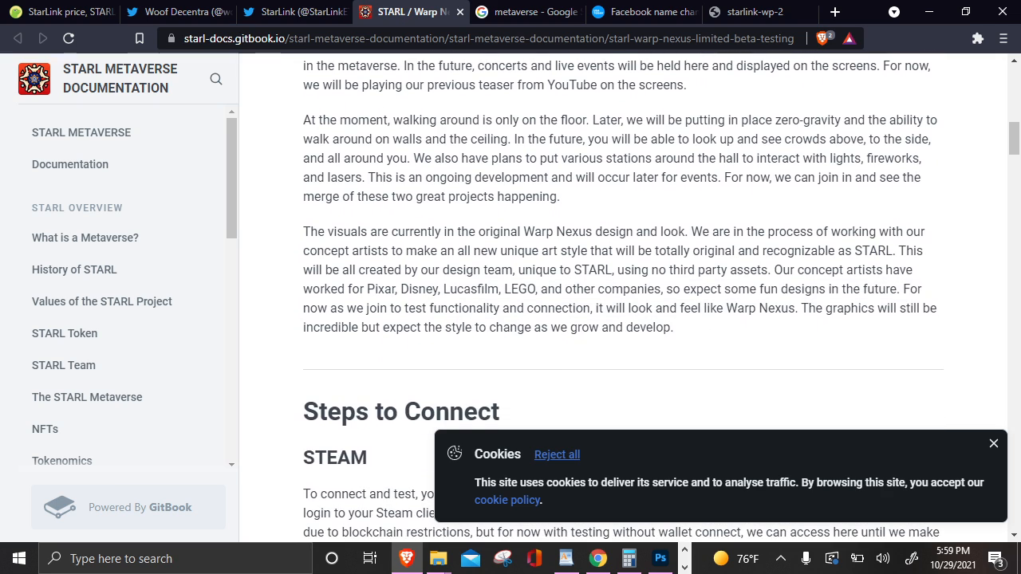
scroll(up, 3)
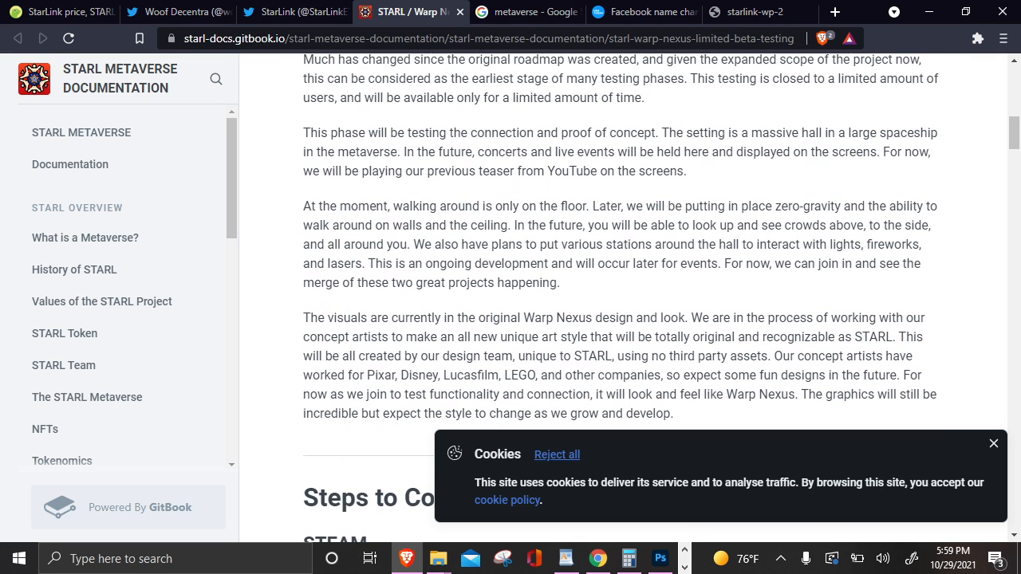
scroll(down, 3)
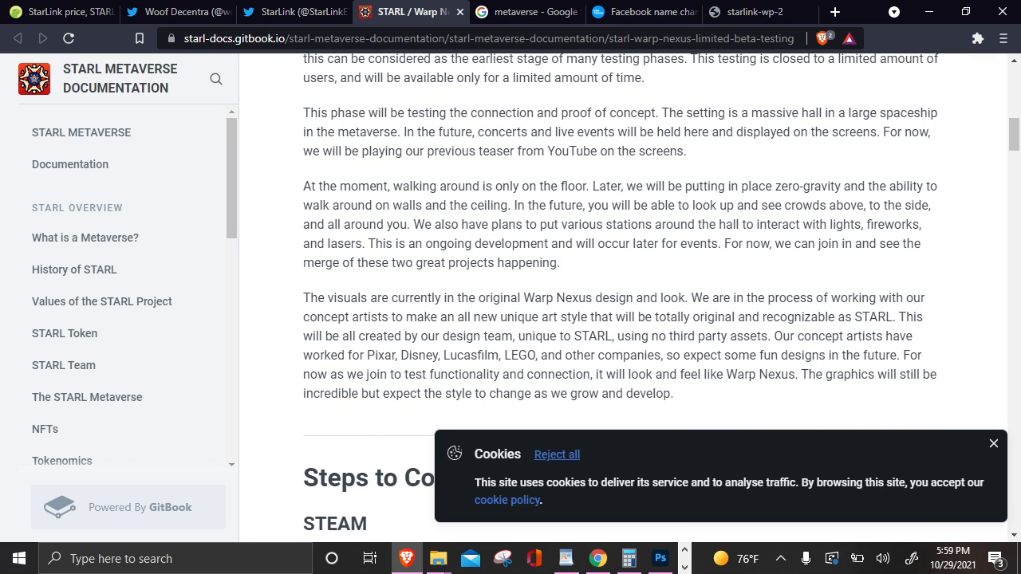
scroll(down, 3)
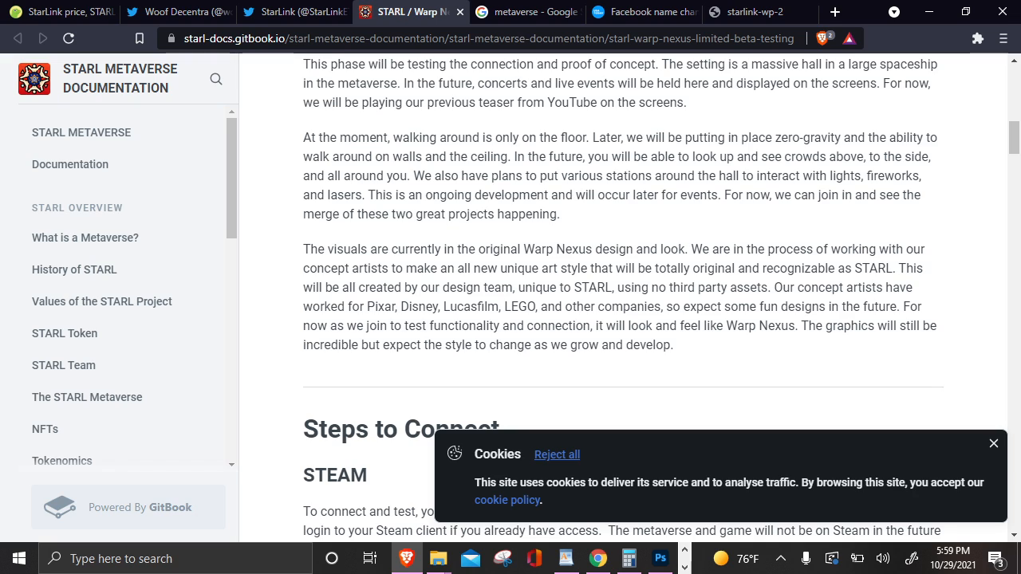
mouse_move(249, 79)
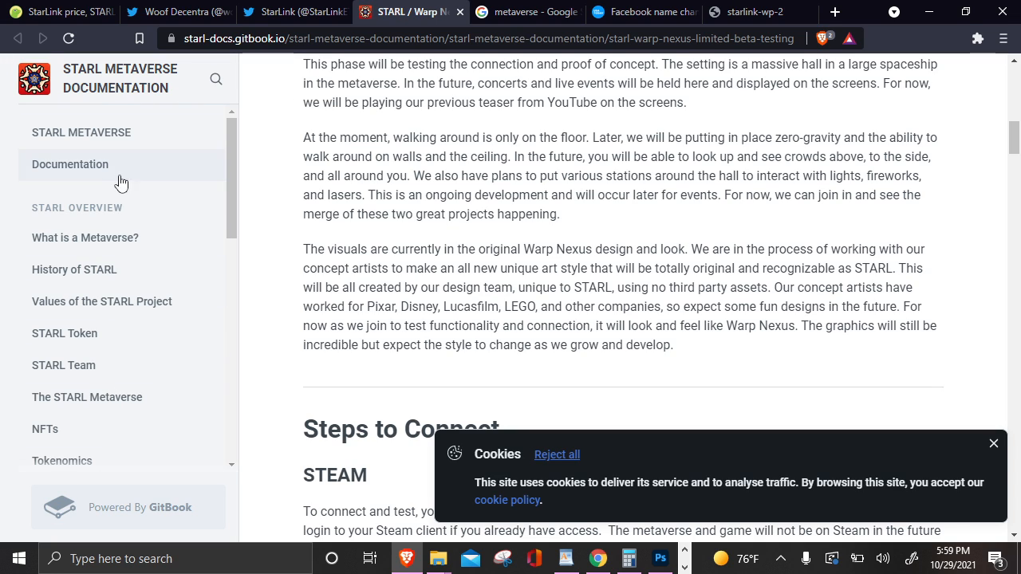
mouse_move(511, 326)
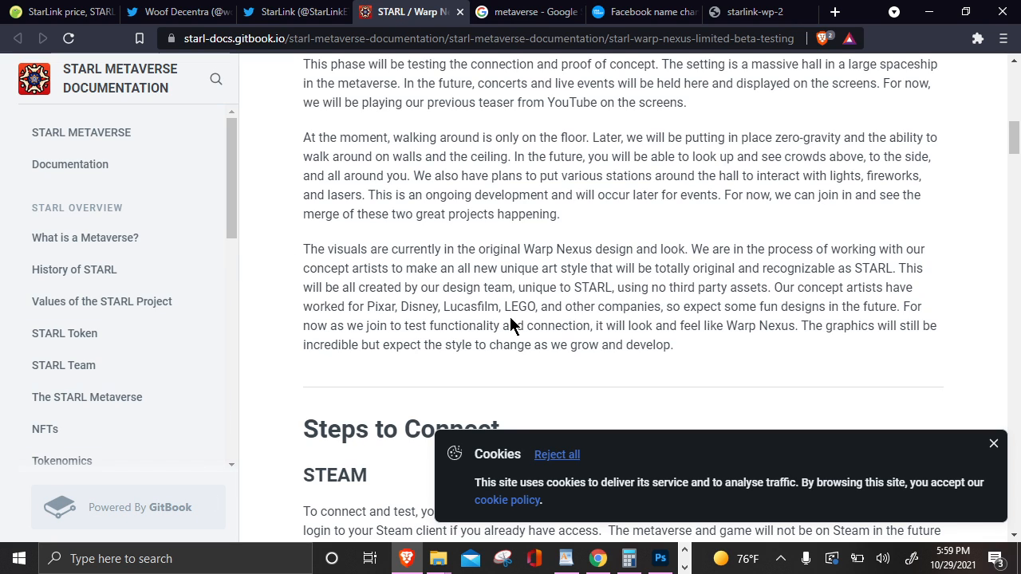
Step: Read Google's Wikipedia-based metaverse definition, then return to the STARL whitepaper PDF
click(526, 11)
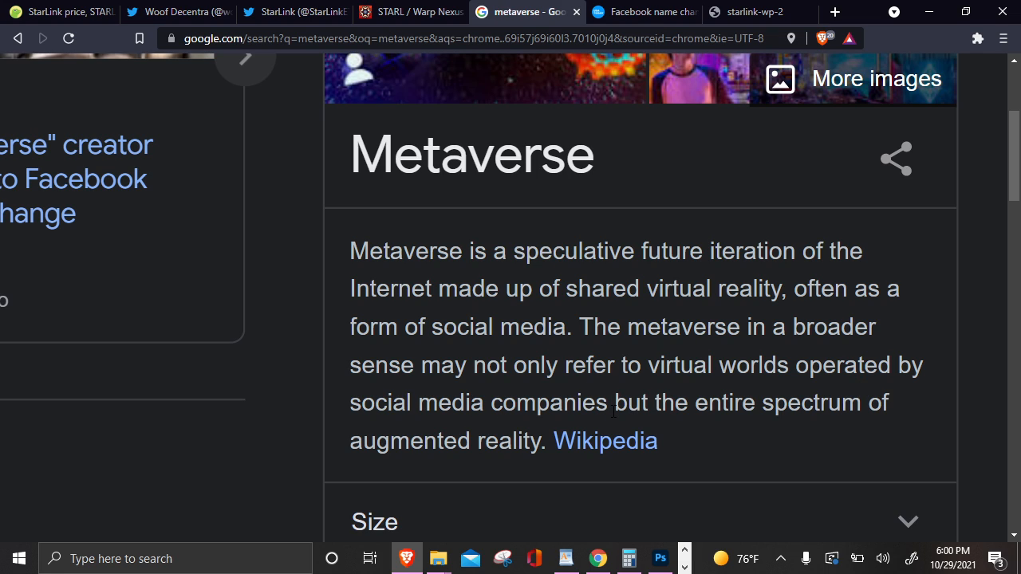
mouse_move(612, 389)
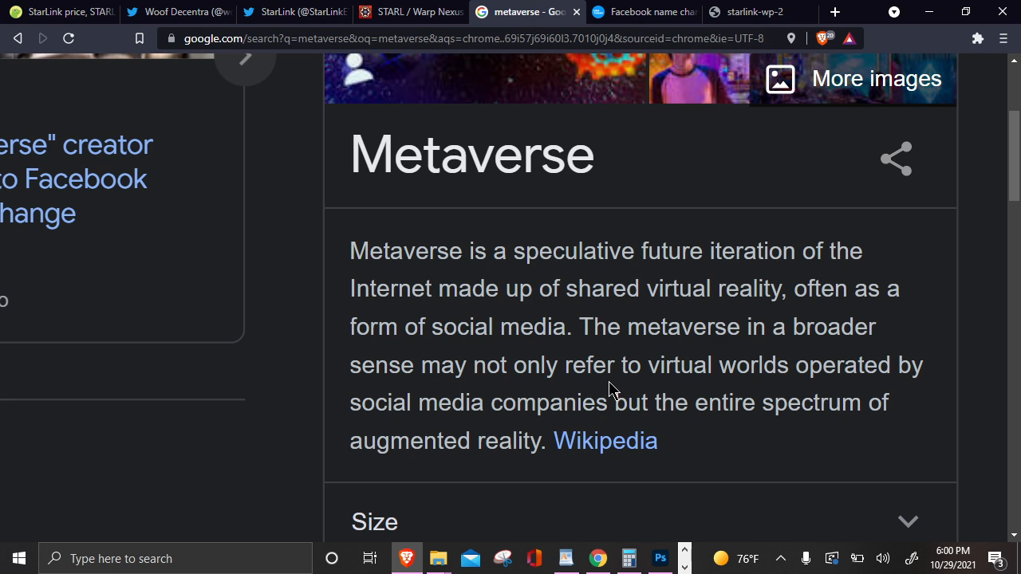
click(753, 11)
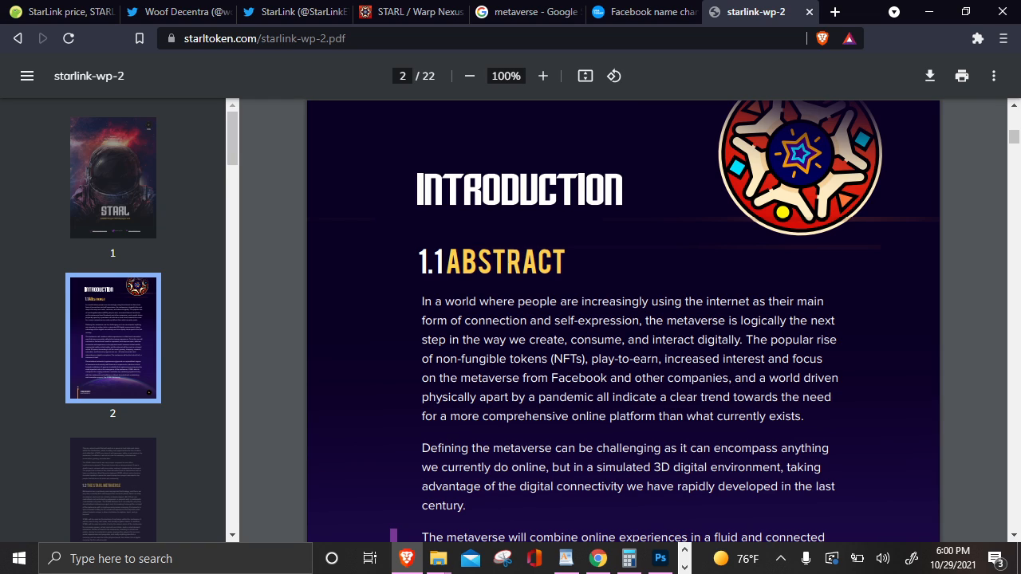
Step: View the whitepaper's astronaut cover page, then return to the CoinGecko STARL price chart
click(112, 177)
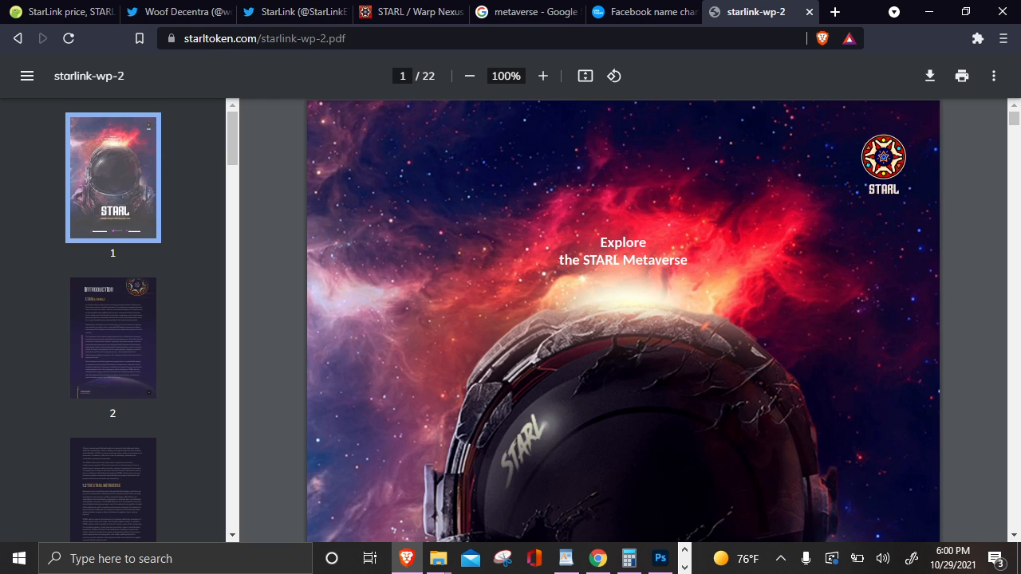
scroll(down, 3)
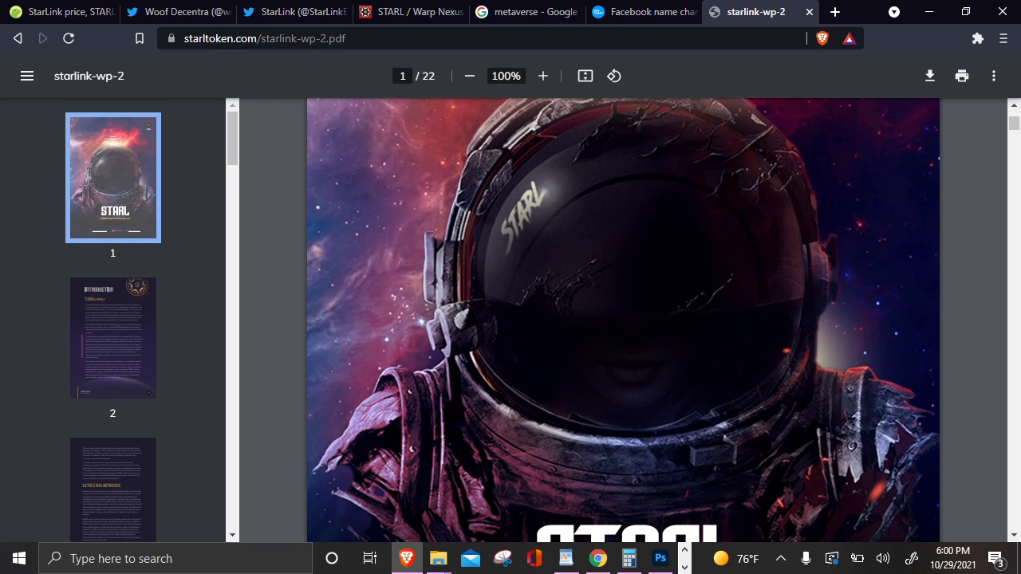
click(61, 13)
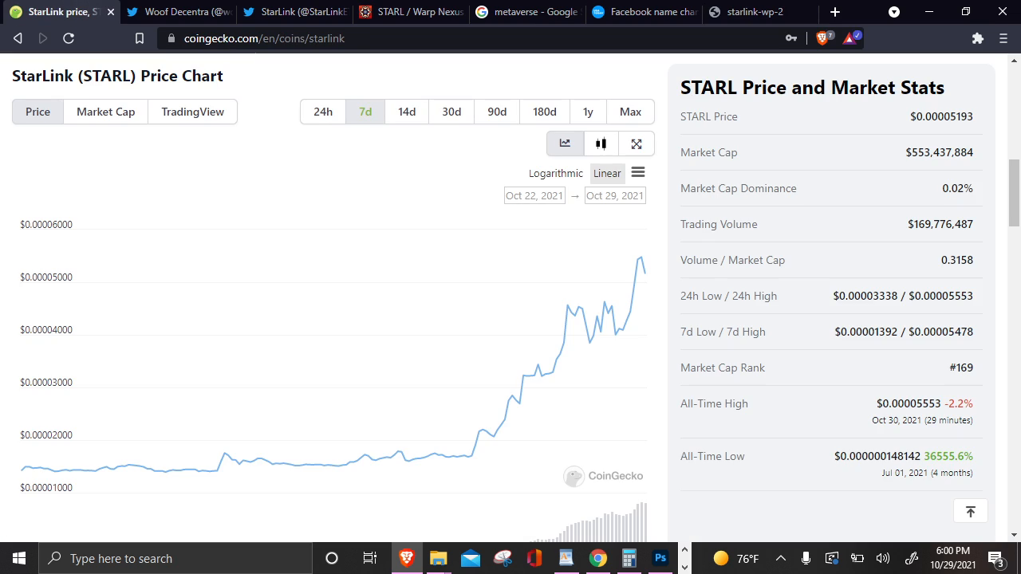
Step: Scroll through the STARL 7-day chart and stats, then return to StarLink's Twitter profile
scroll(down, 3)
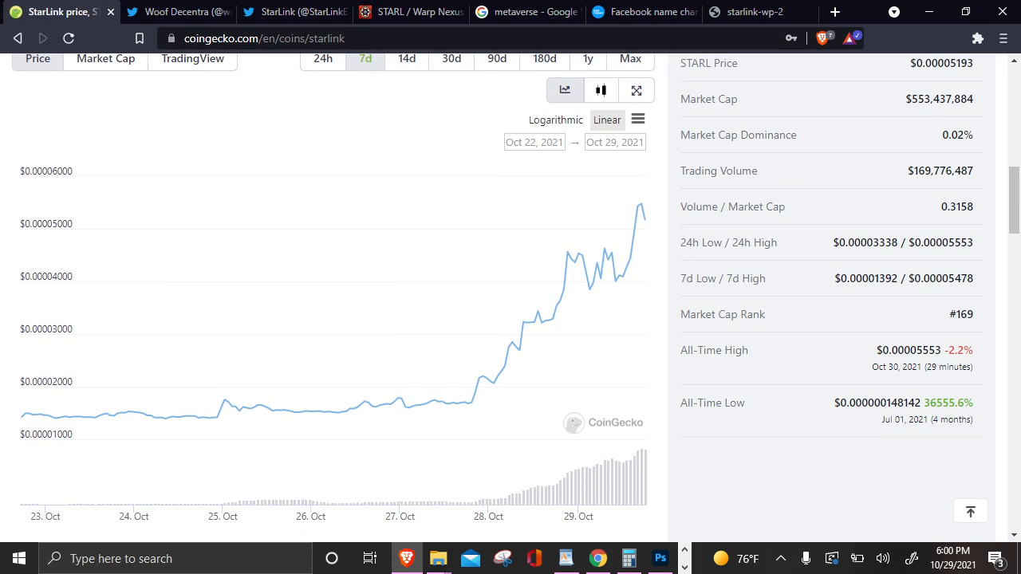
scroll(up, 3)
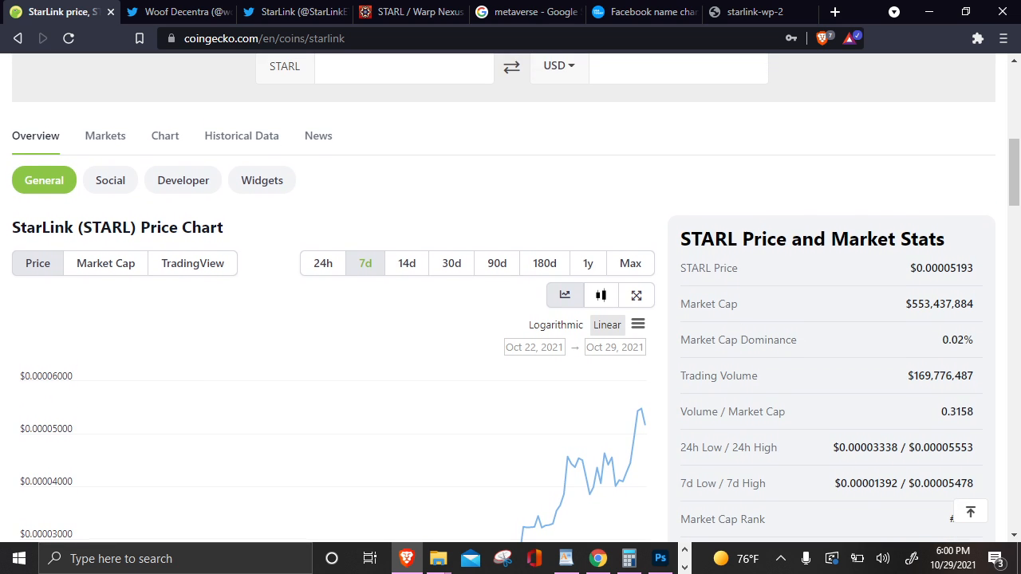
click(295, 13)
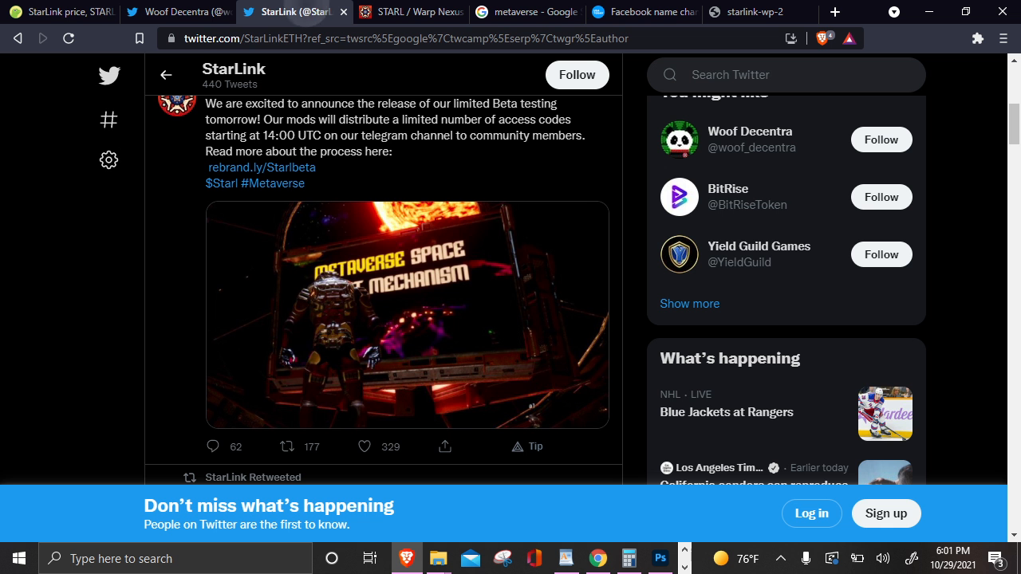
Step: Revisit Woof Decentra's Twitter profile, then bring up the USA Today Facebook-to-Meta article headline
scroll(up, 3)
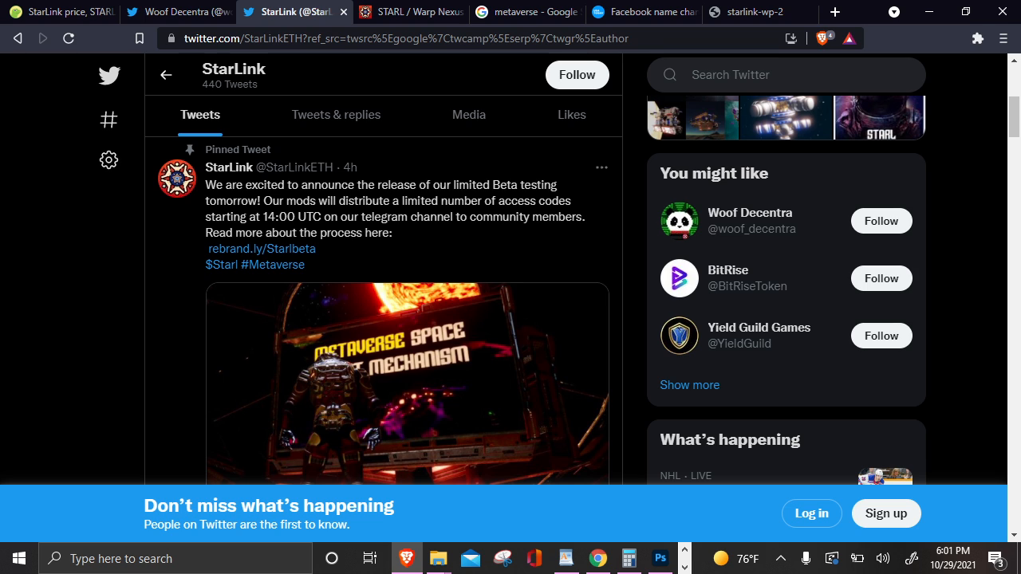
click(749, 212)
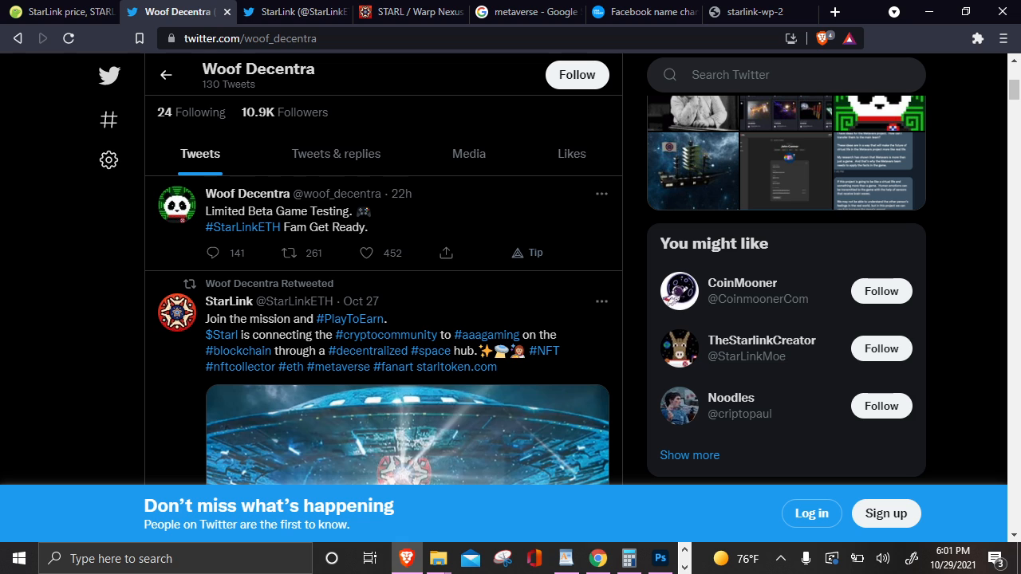
click(643, 11)
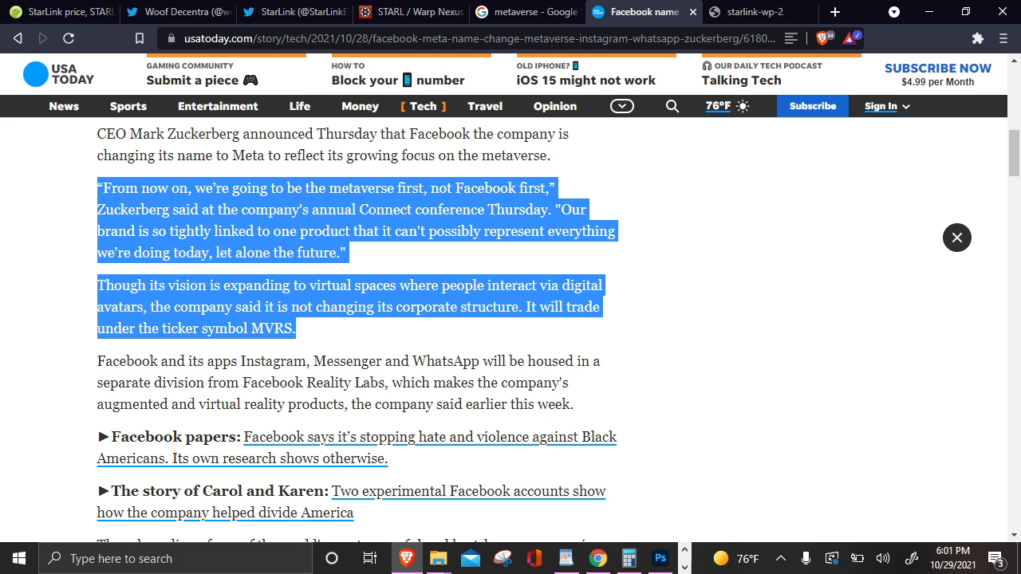
scroll(up, 3)
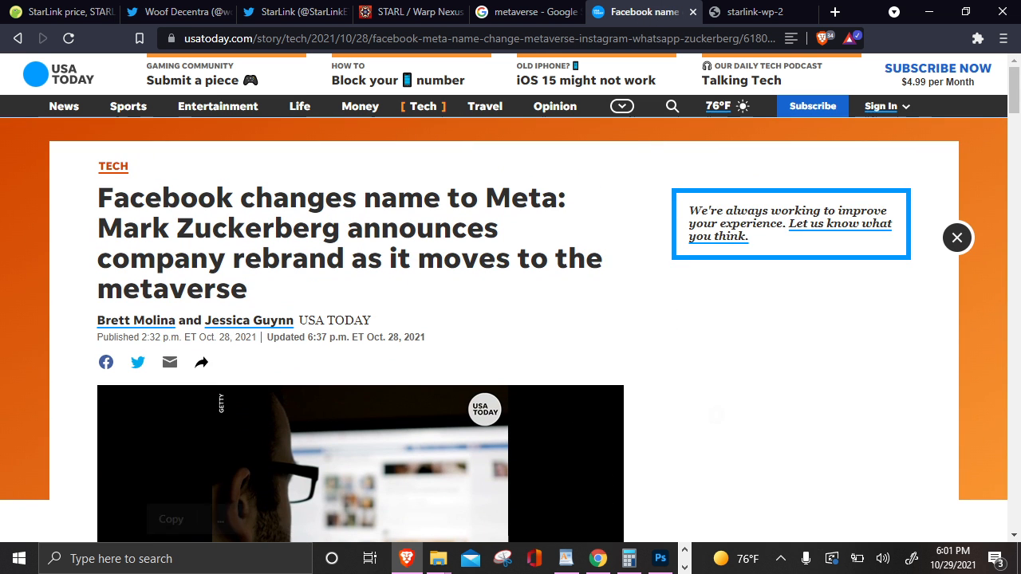